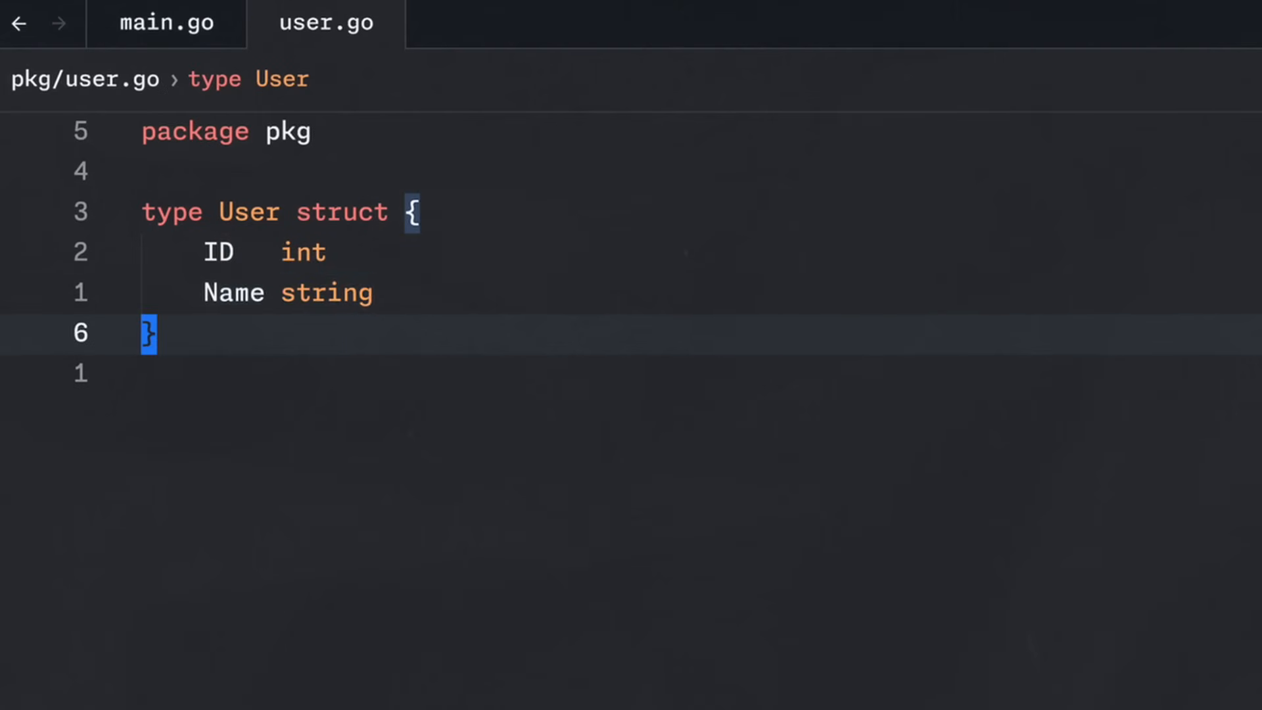
Step: In main.go, add the comment '// Use this type alias to refactor the code..' above `type User = pkg.User`
{"action": "left_click", "coordinate": [166, 22]}
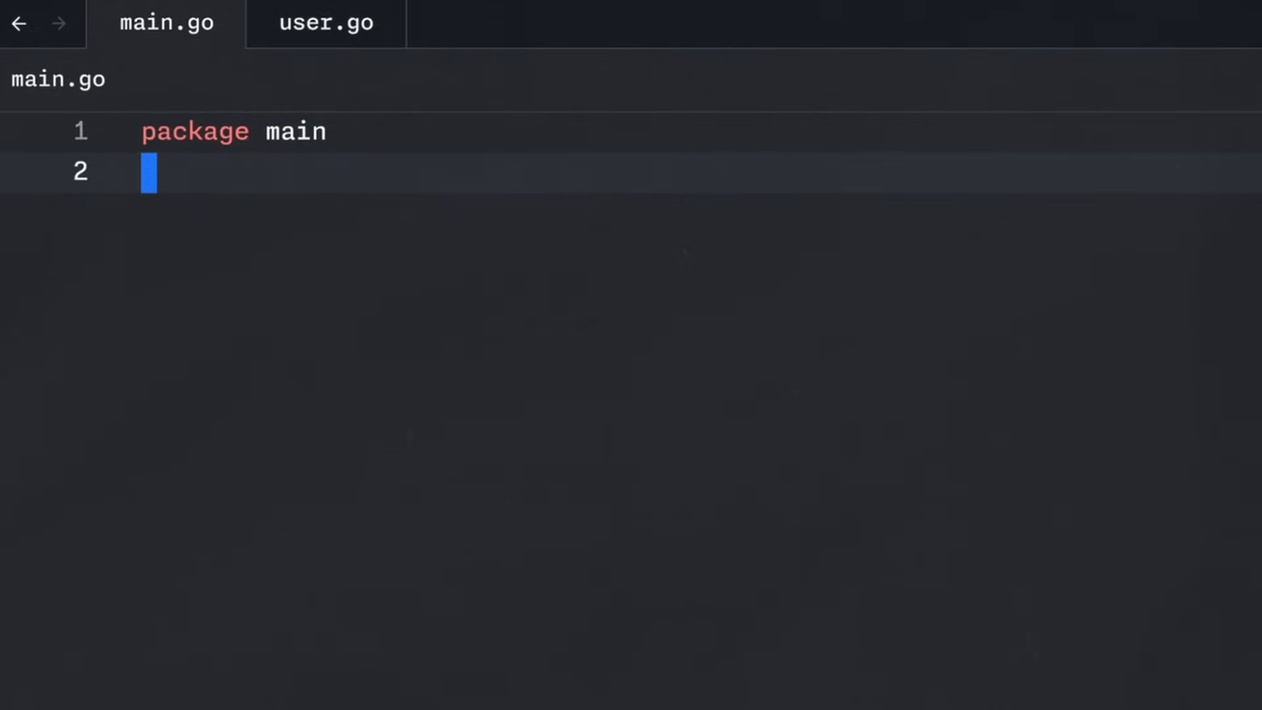
{"action": "type", "text": "type"}
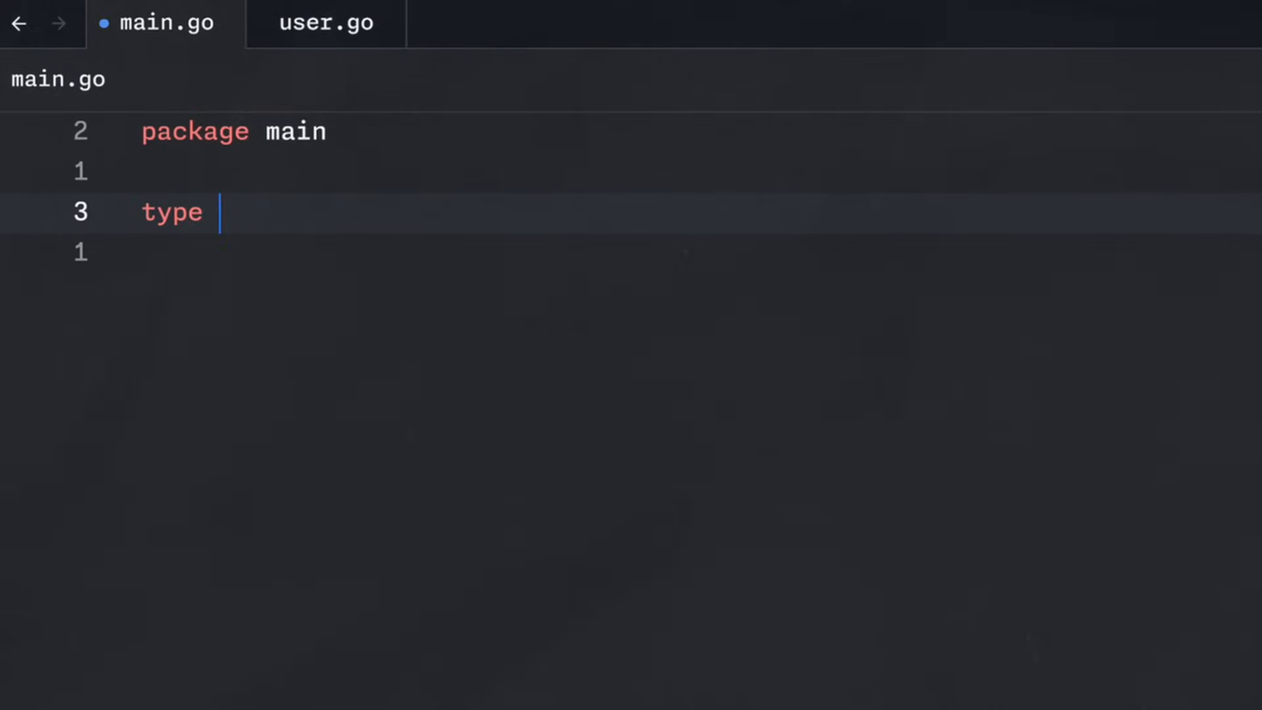
{"action": "type", "text": "User = pkg.User"}
{"action": "type", "text": "// Use this type alia"}
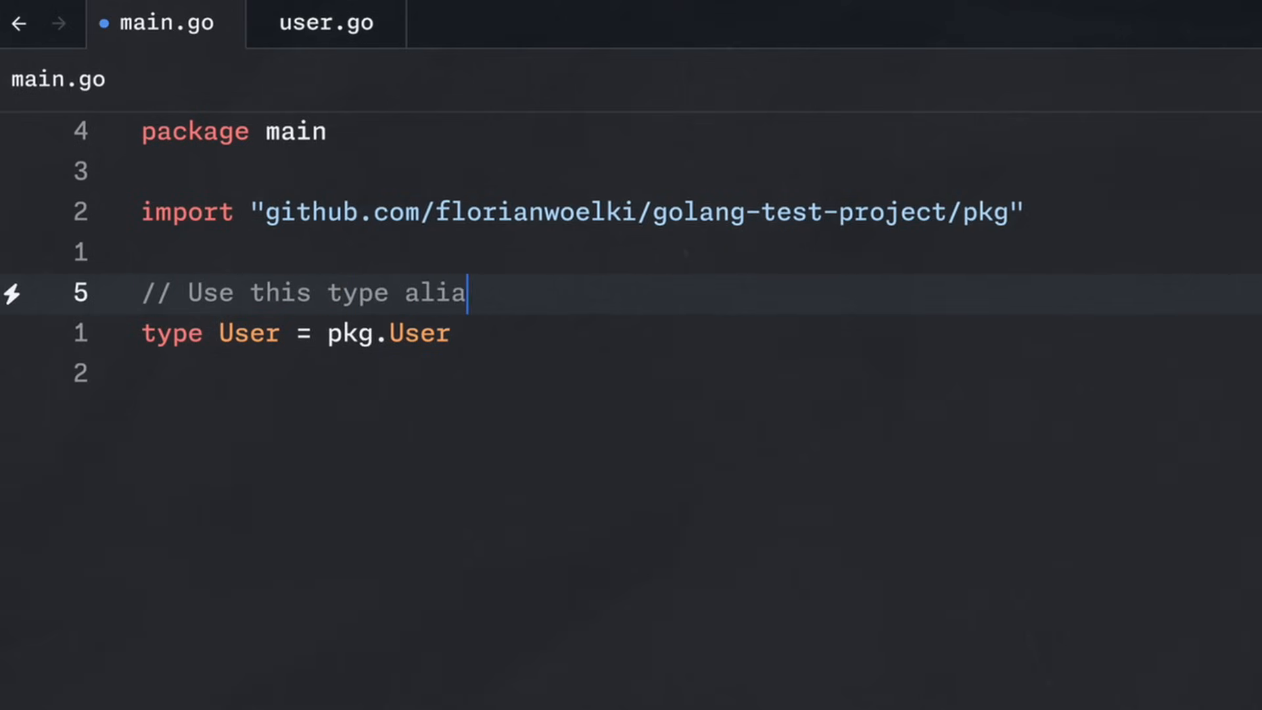
{"action": "type", "text": "s to refactor the code.."}
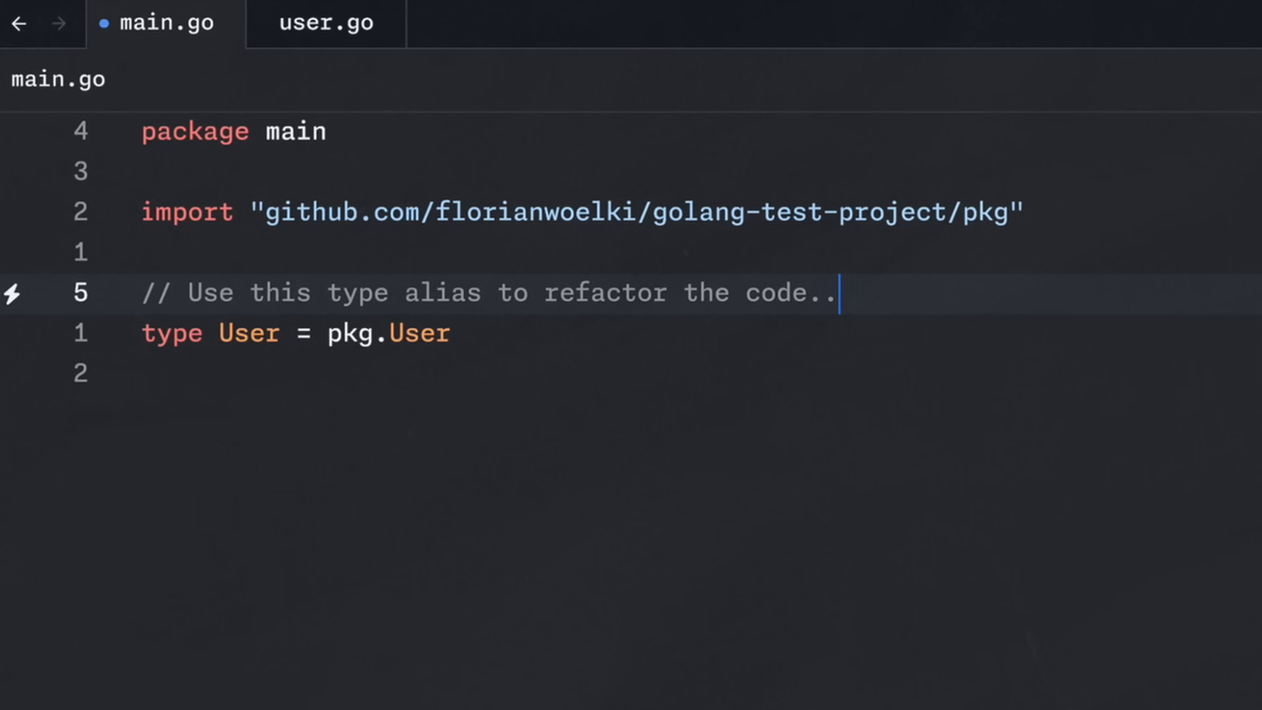
{"action": "left_click", "coordinate": [324, 23]}
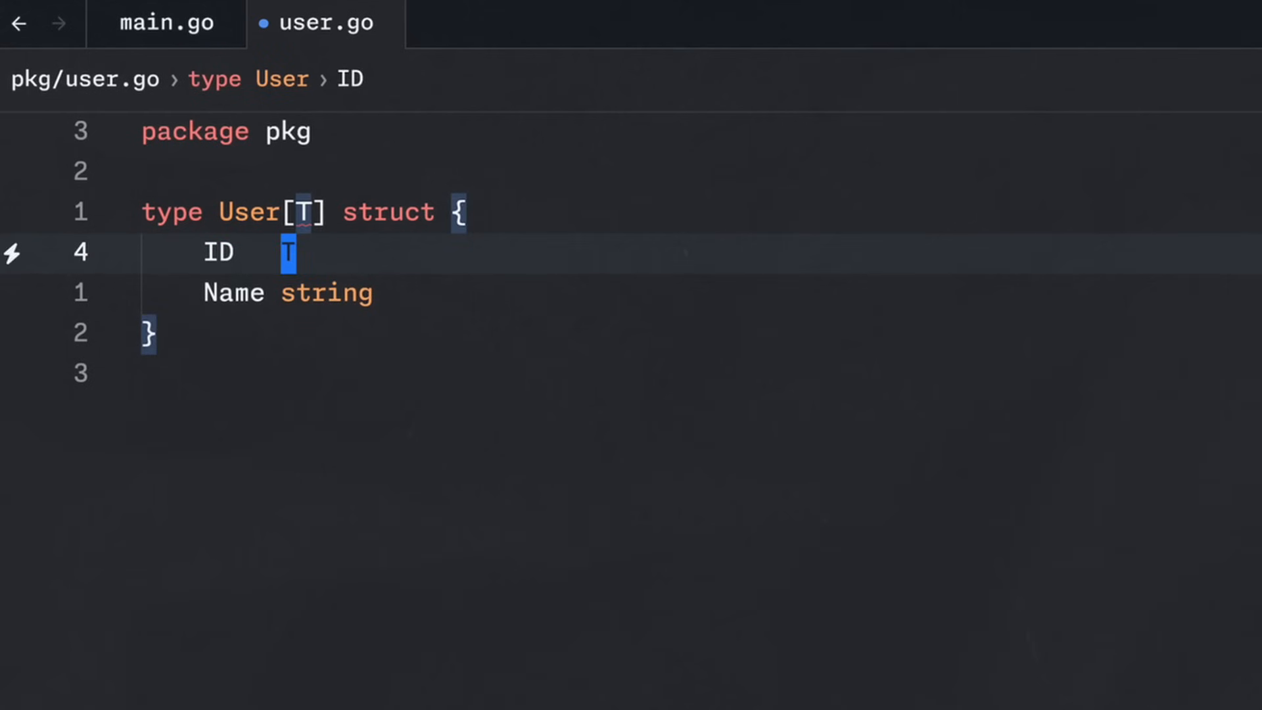
Step: Declare `type User[T any] struct` with ID typed as T, and start main.go with an empty main
{"action": "type", "text": "any"}
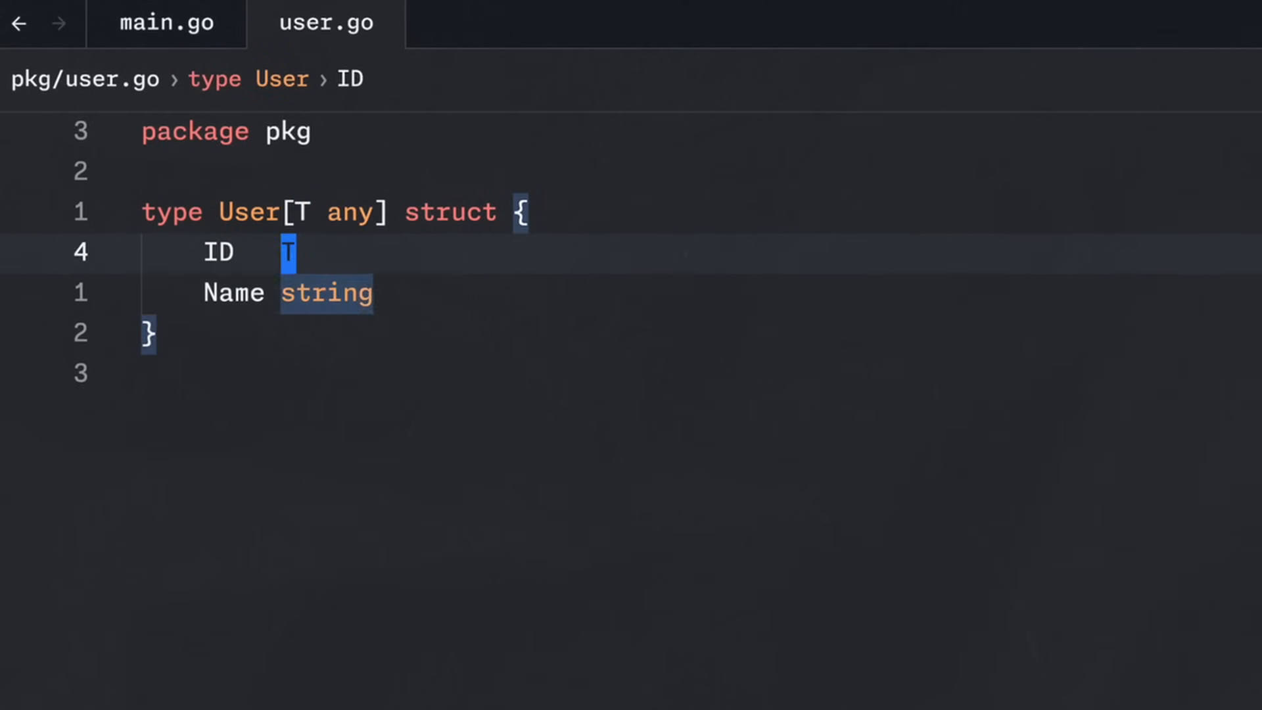
{"action": "left_click", "coordinate": [167, 22]}
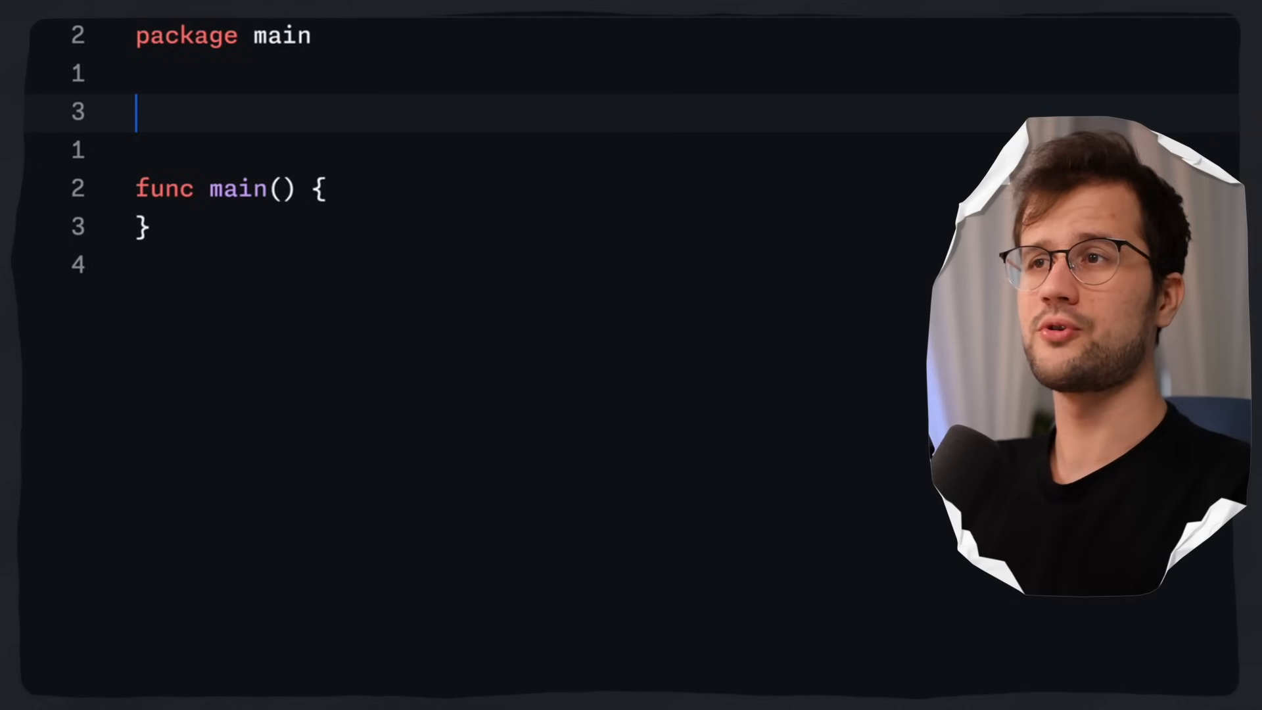
Step: Add `type Set = map[string]struct{}` above func main, followed by a blank line
{"action": "type", "text": "type Set"}
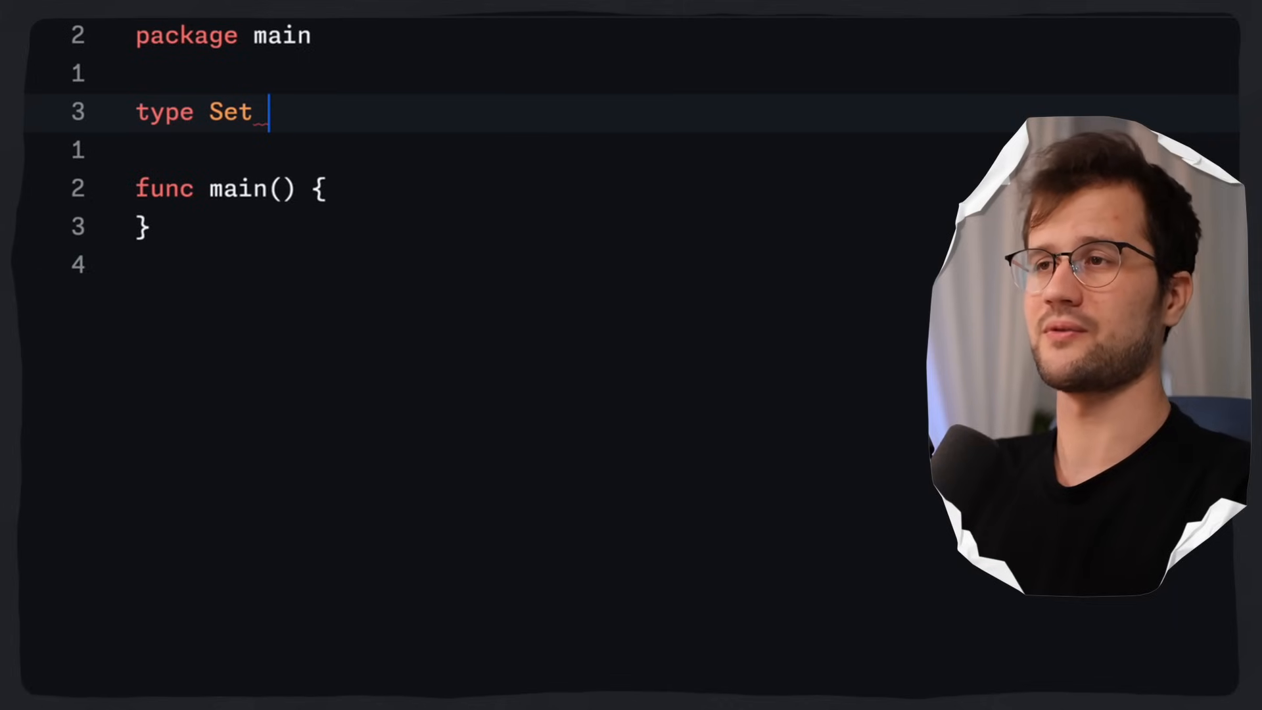
{"action": "type", "text": "= map[]"}
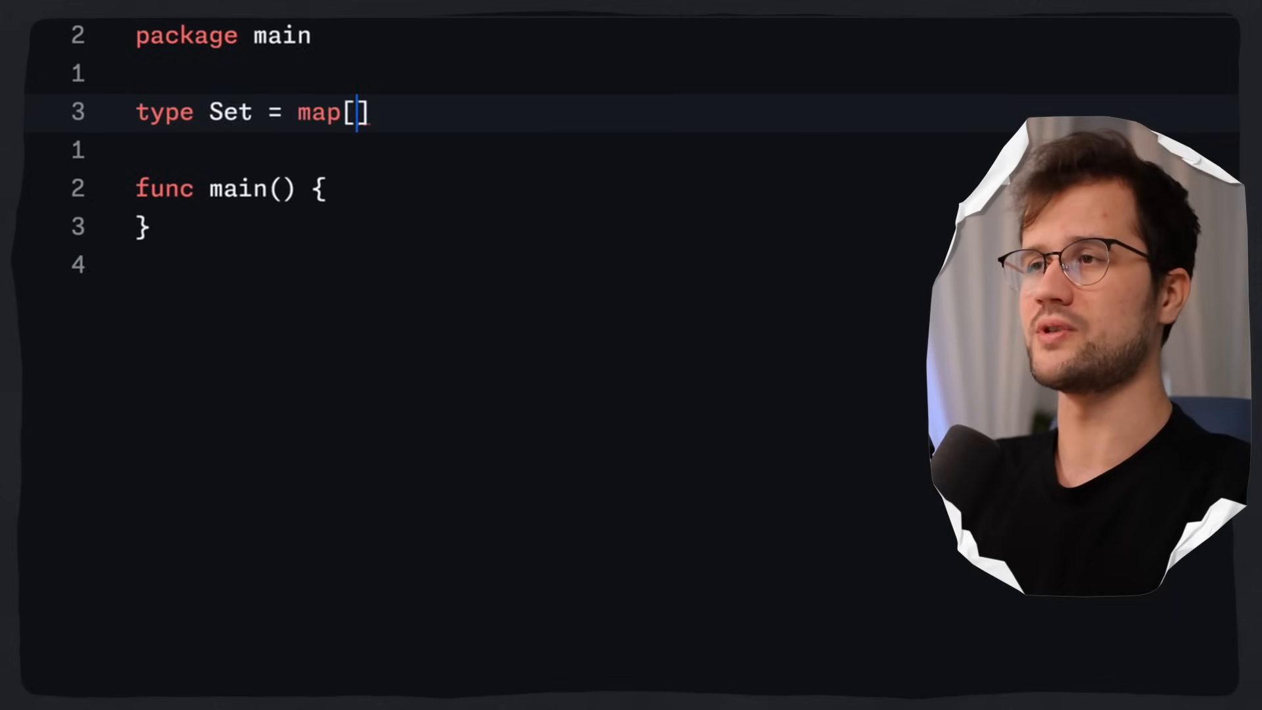
{"action": "type", "text": "string"}
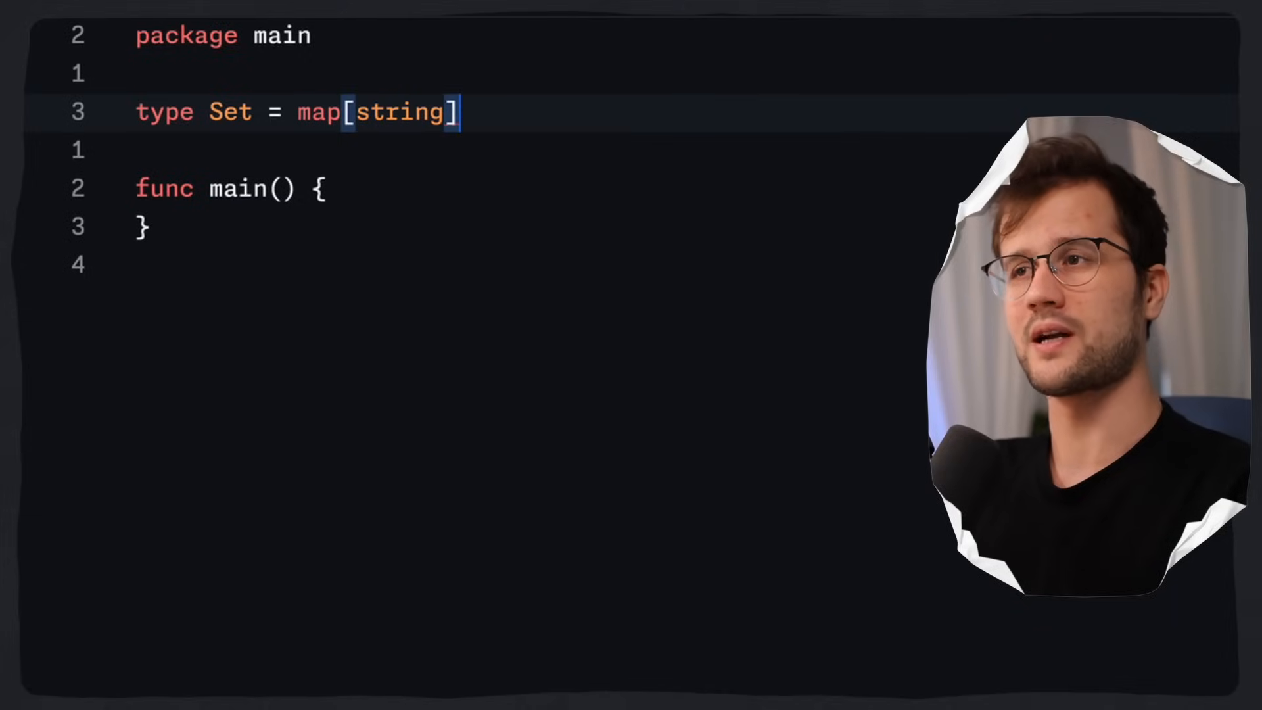
{"action": "type", "text": "struct{"}
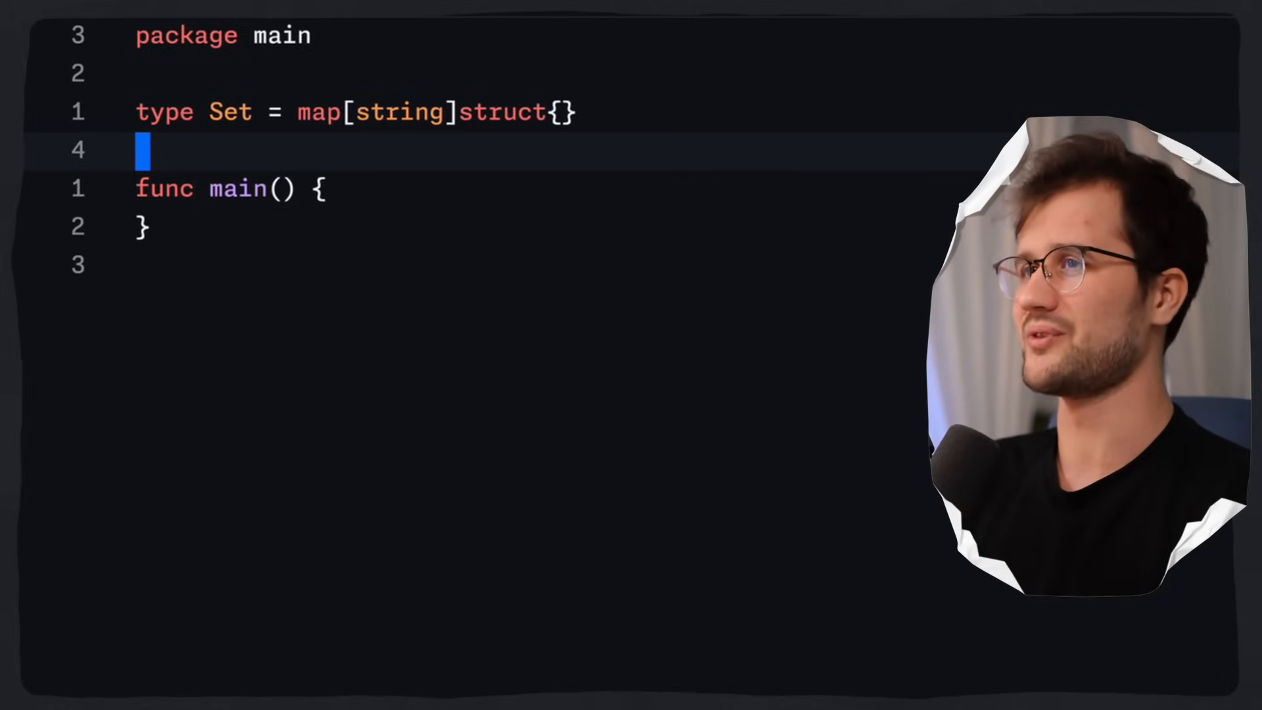
{"action": "key", "text": "enter"}
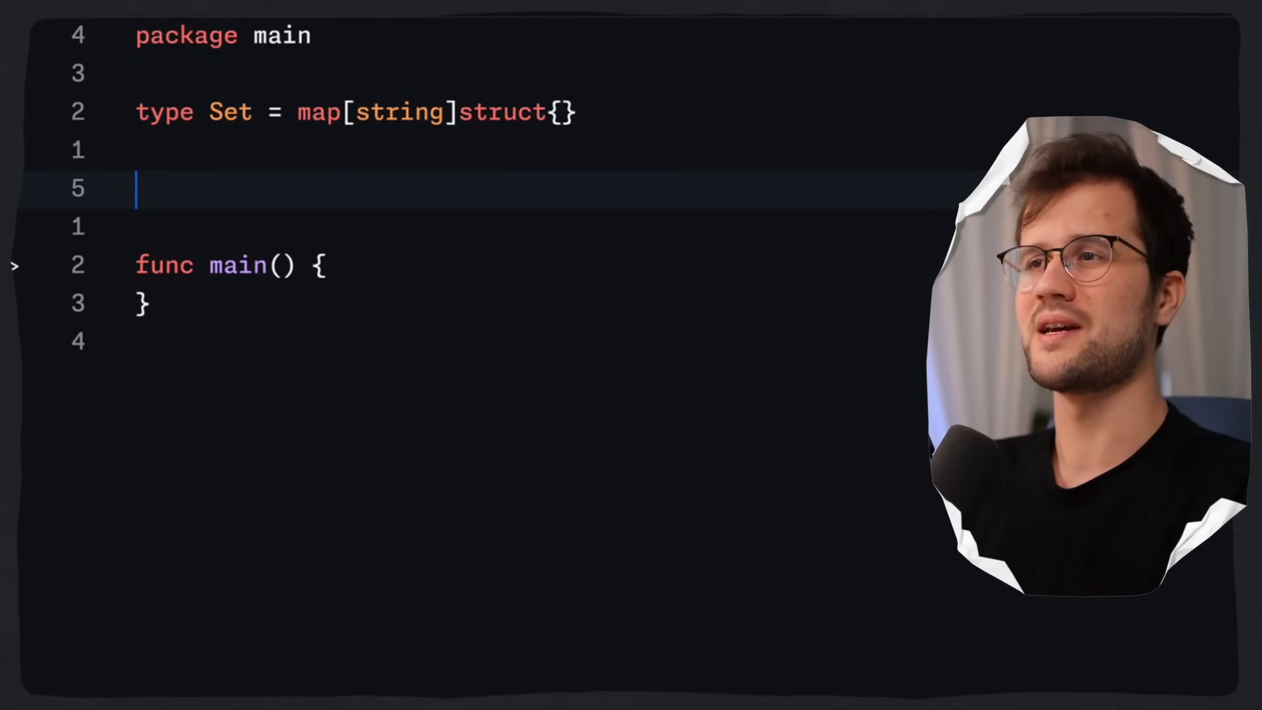
{"action": "type", "text": "type Set struct"}
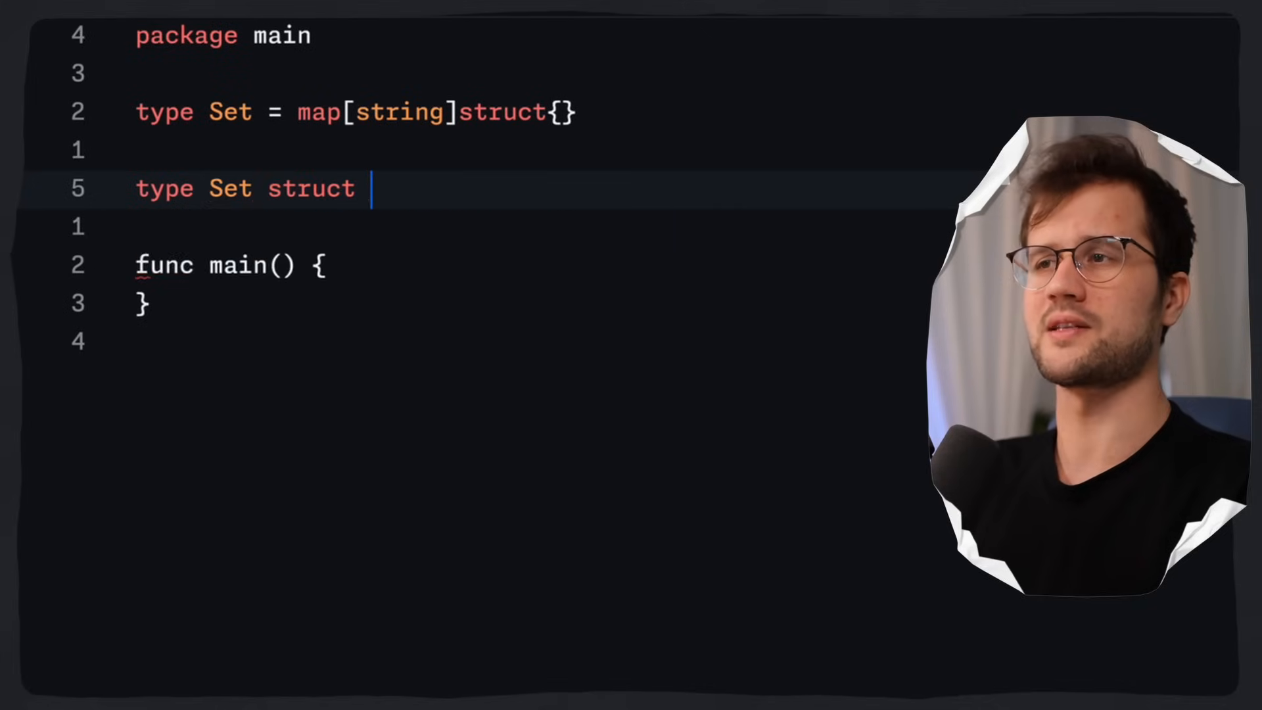
{"action": "type", "text": "{}"}
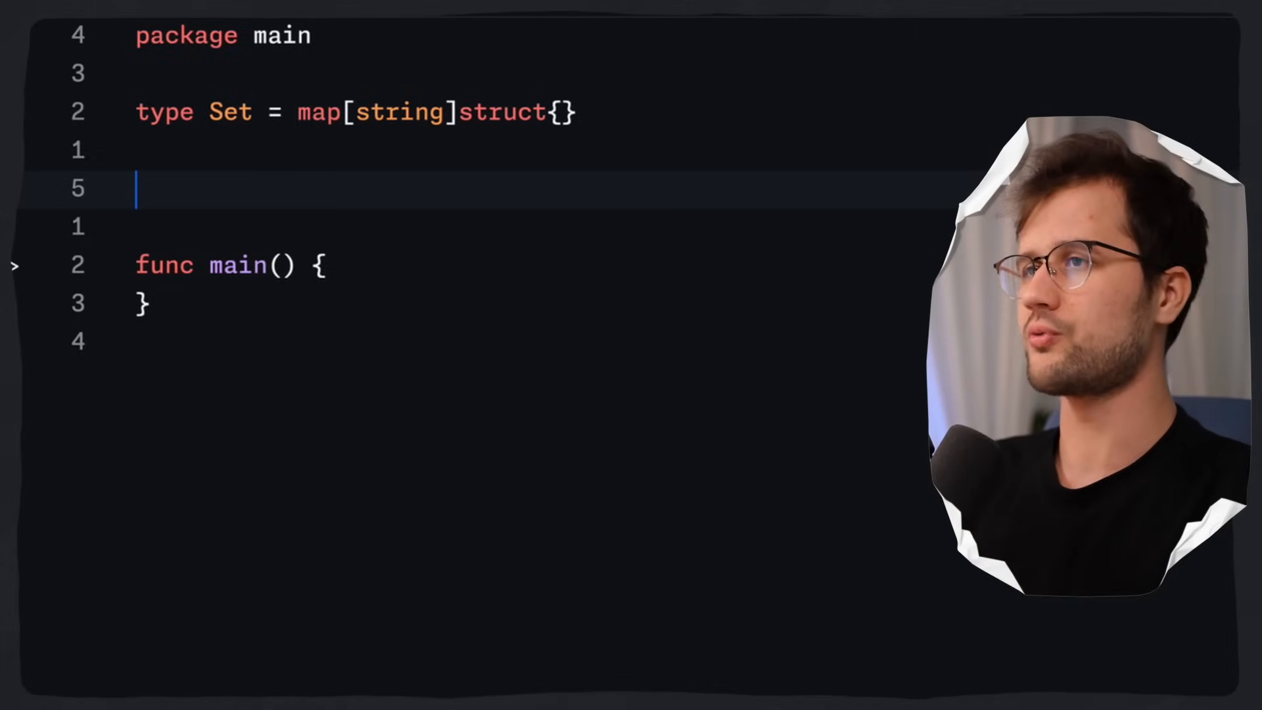
Step: Write `func Add(s Set, v string)` that stores `s[v] = struct{}{}`
{"action": "type", "text": "func Add("}
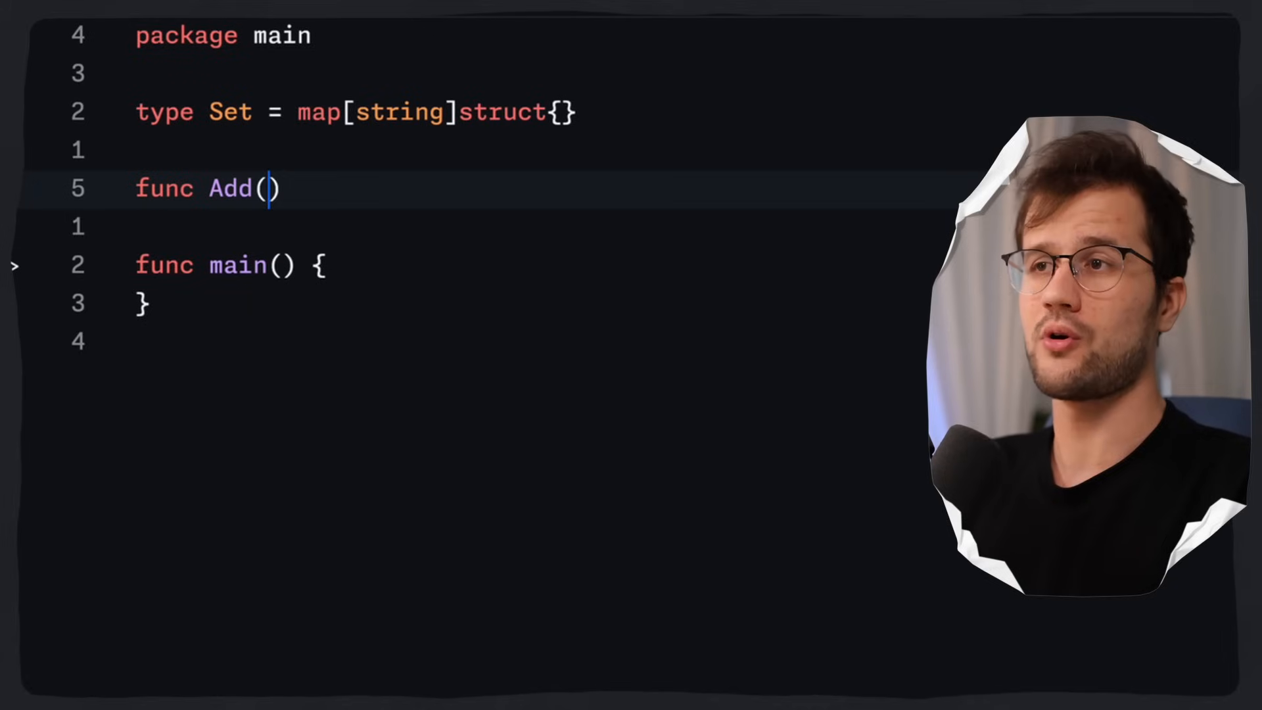
{"action": "type", "text": "s Set,"}
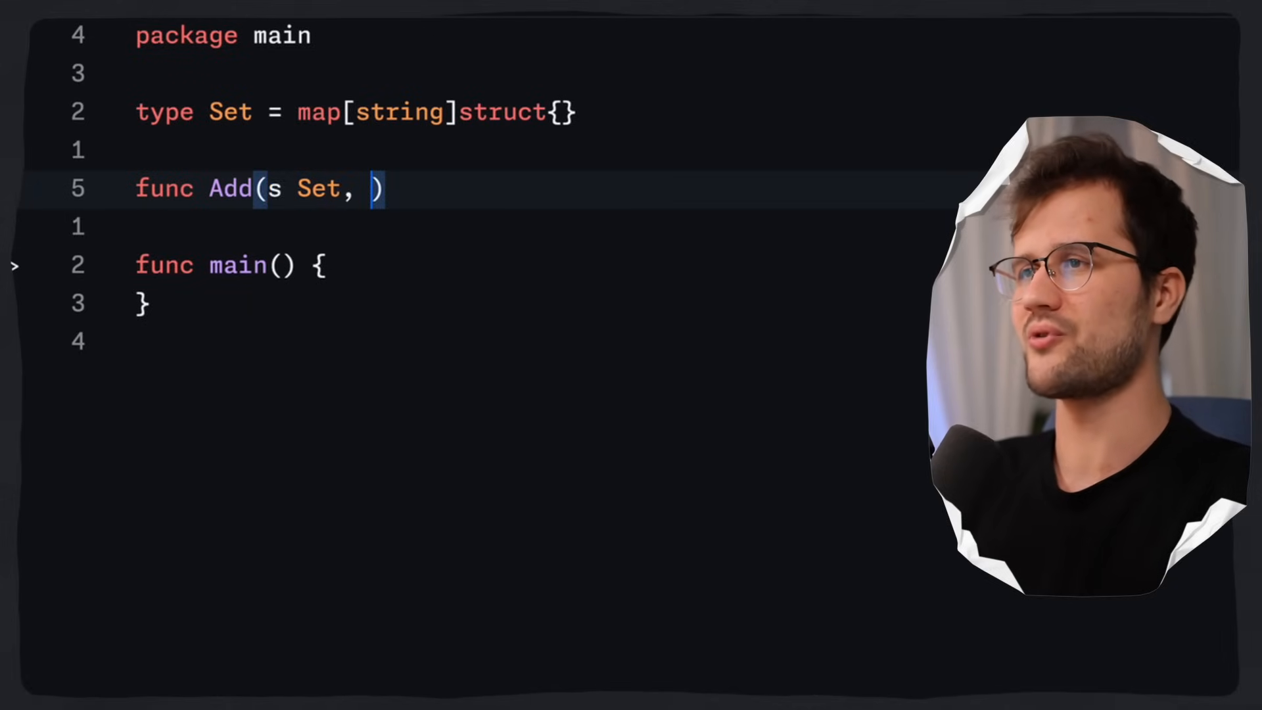
{"action": "type", "text": "v string"}
{"action": "type", "text": "s[v]"}
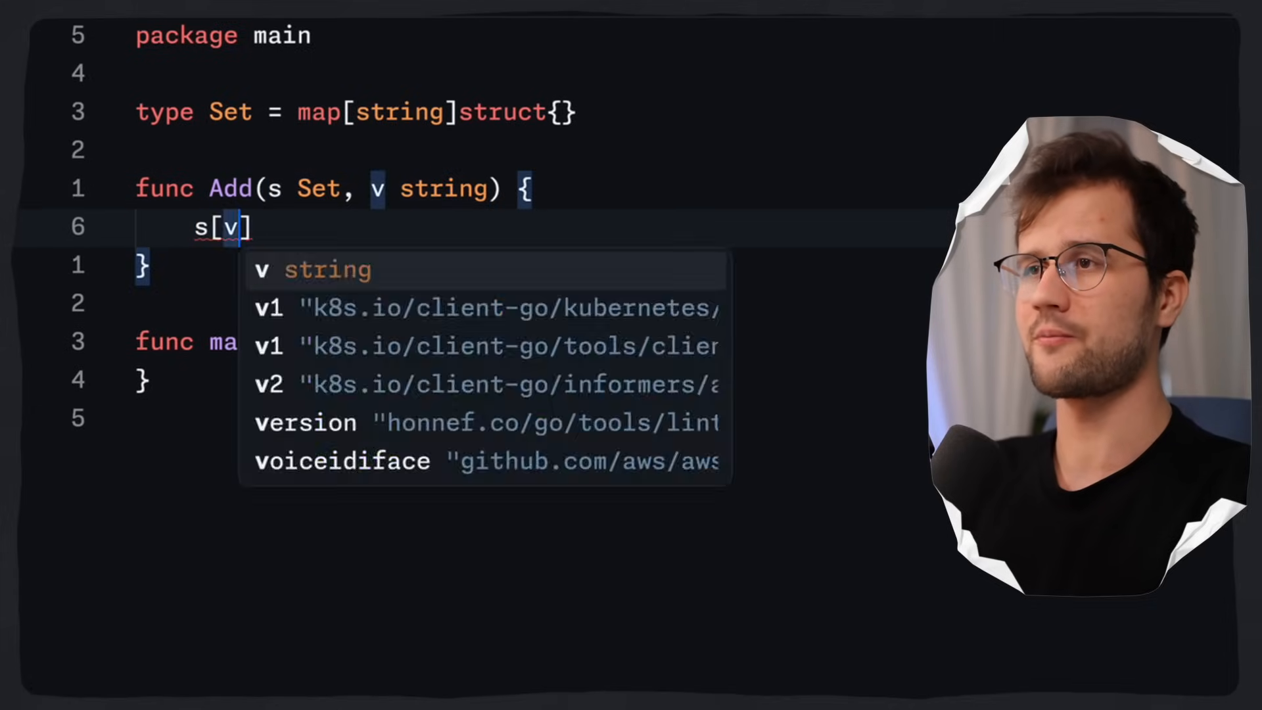
{"action": "key", "text": "Escape"}
{"action": "type", "text": " ="}
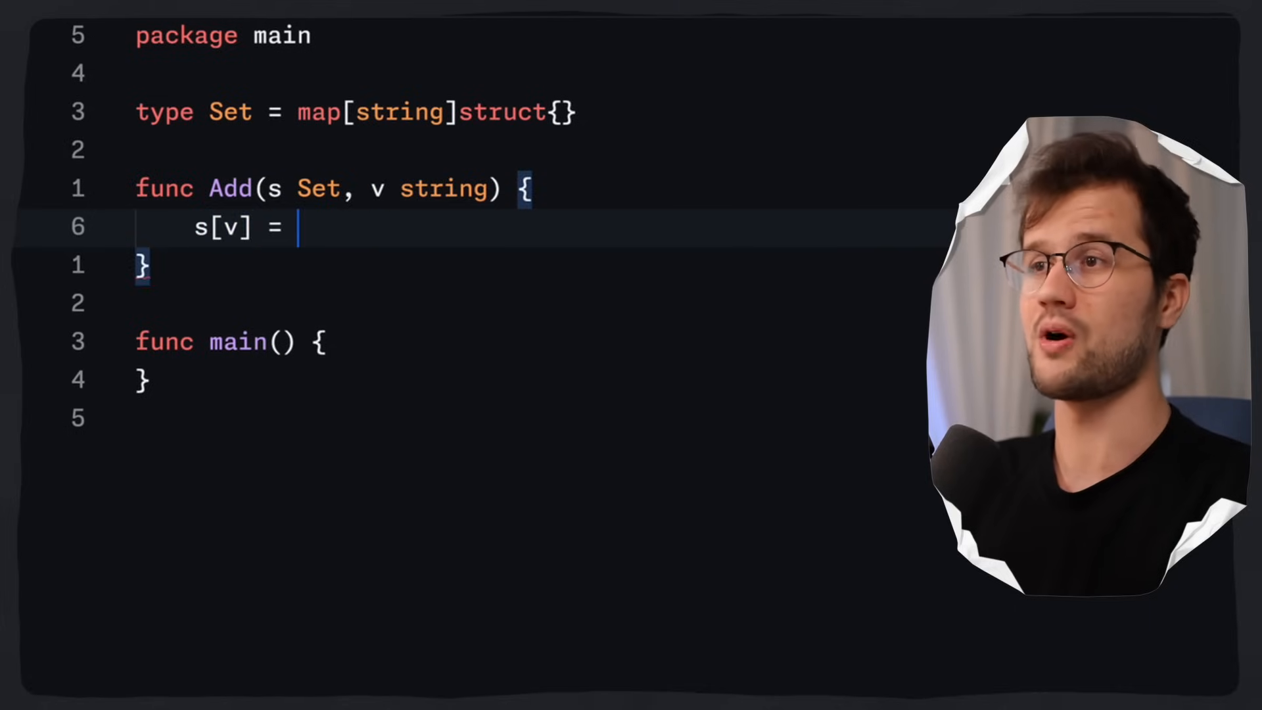
{"action": "type", "text": "struct{}{}"}
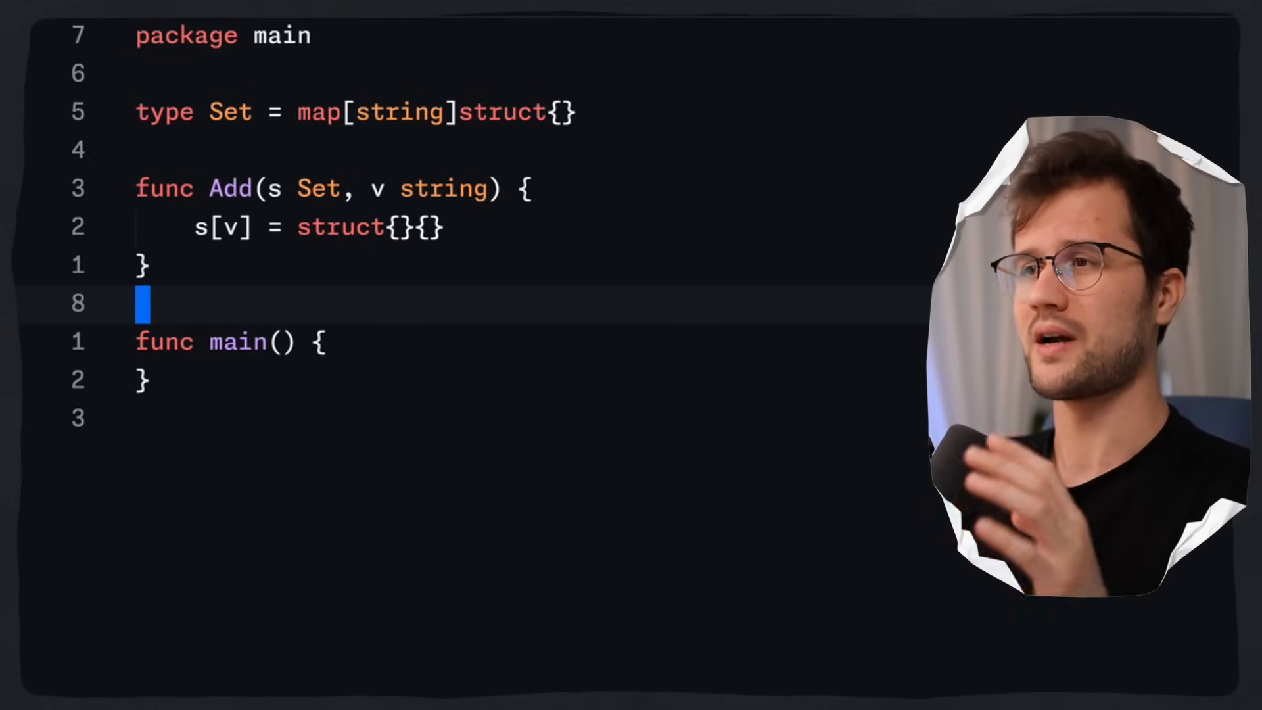
{"action": "type", "text": "func Co"}
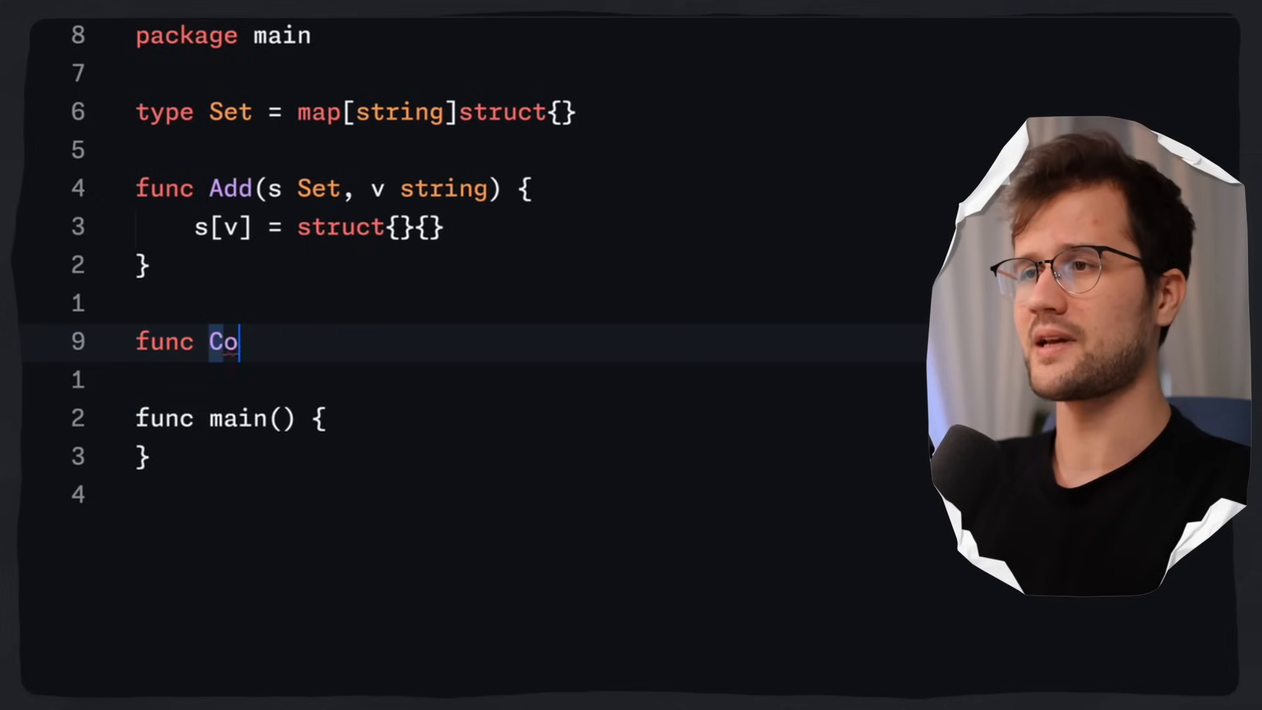
Step: Write `func Contains(s Set, v string) bool` returning whether v is a key in s
{"action": "type", "text": "ntains(s Set, v string) {}"}
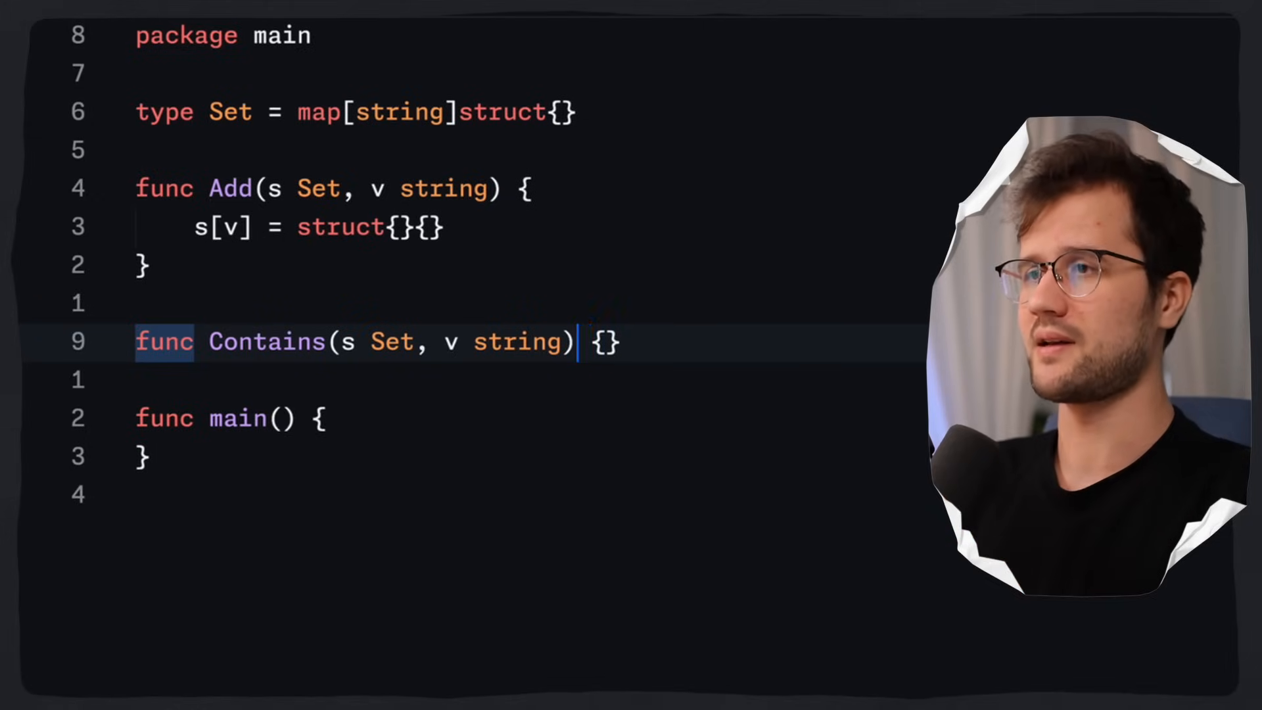
{"action": "type", "text": "bool"}
{"action": "type", "text": "_, ok := s[v"}
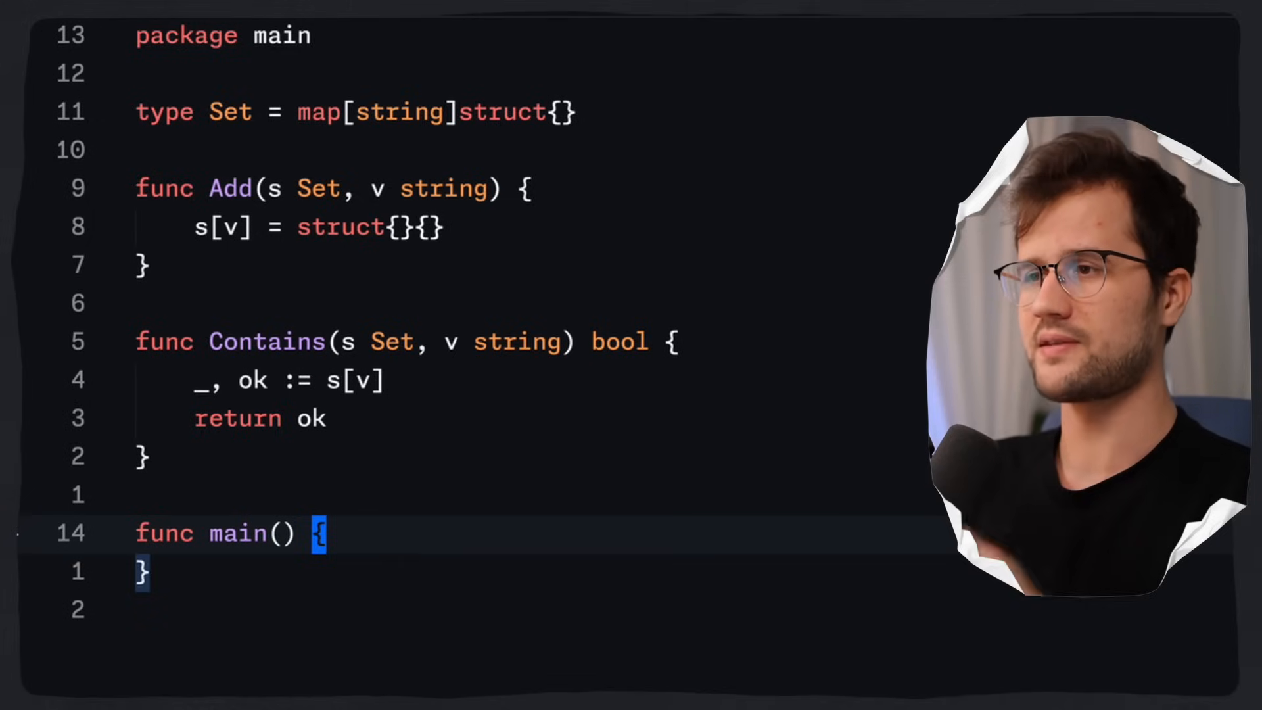
{"action": "type", "text": "fruits"}
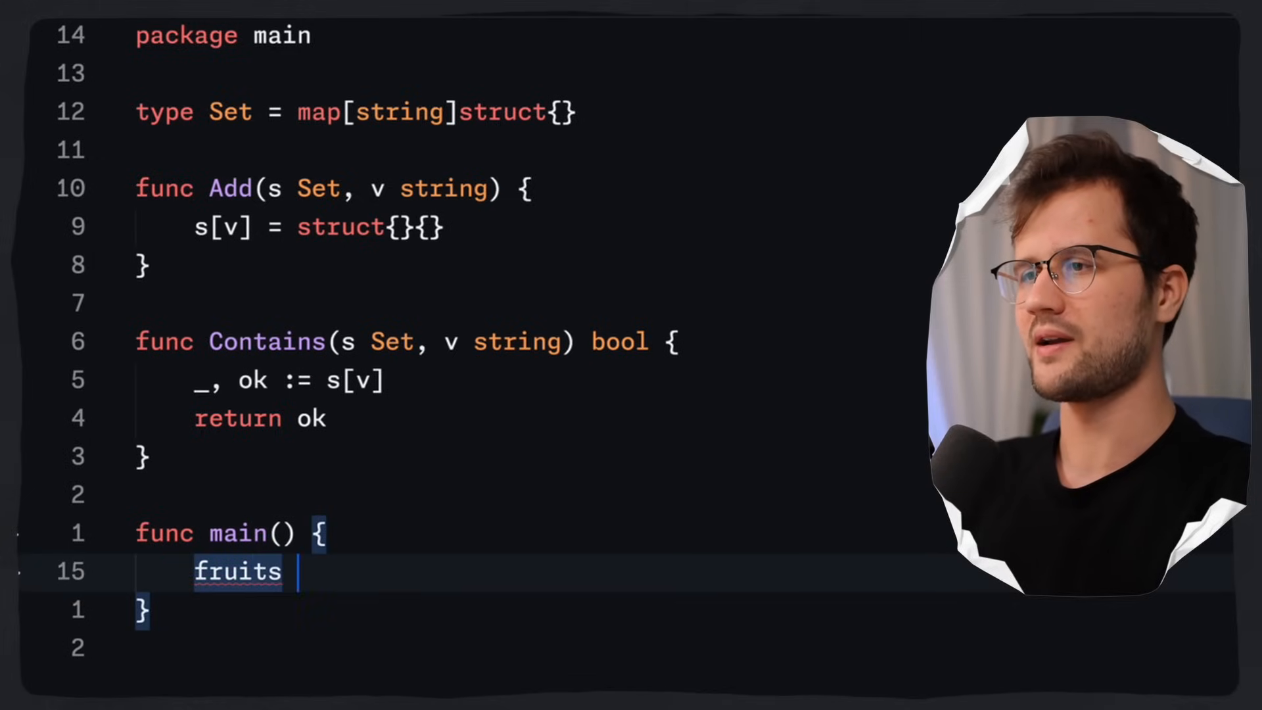
Step: In main, create `fruits := Set{}`, add "apple" and "banana", and Println Contains for each
{"action": "type", "text": ":= {}"}
{"action": "type", "text": "Add("}
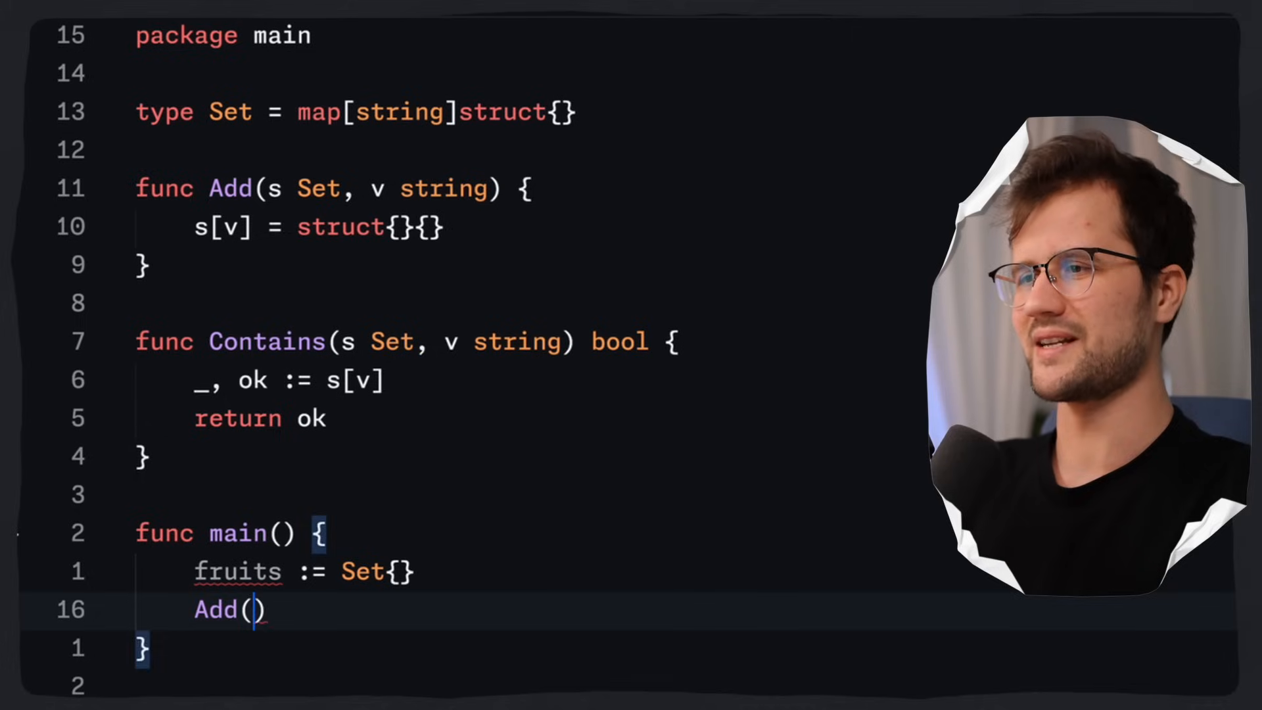
{"action": "type", "text": "fruits, \"ap\""}
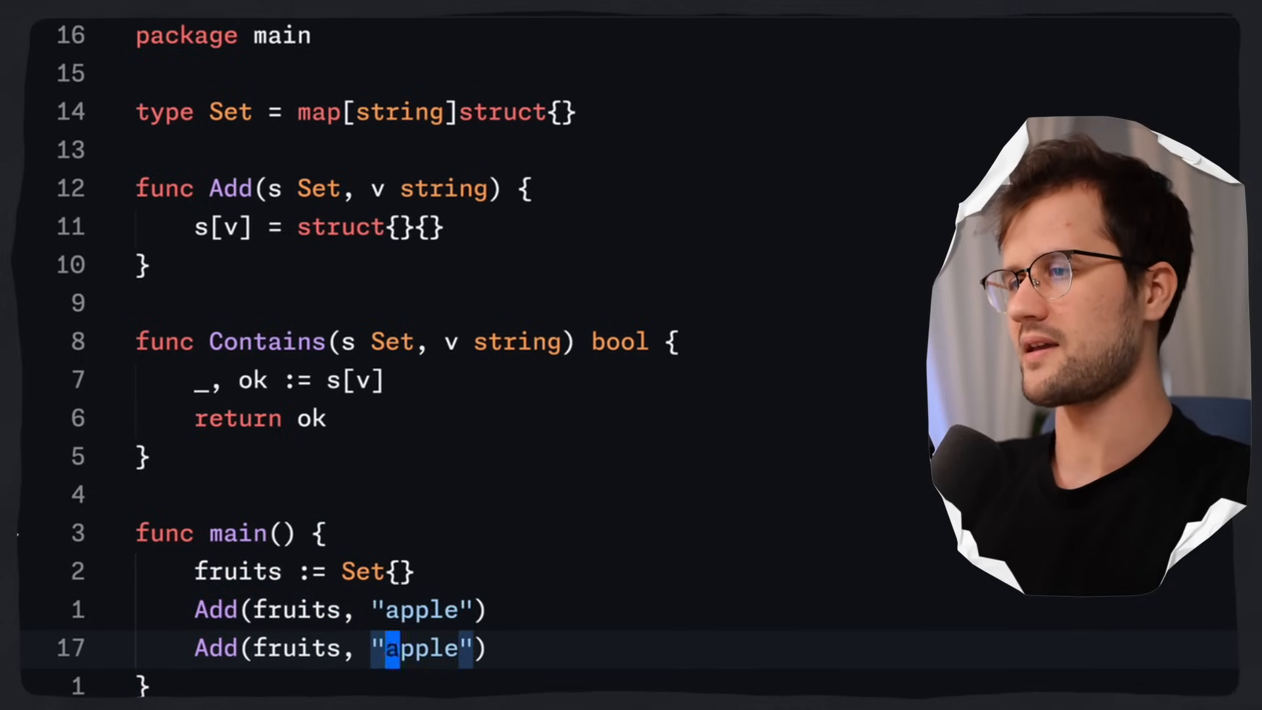
{"action": "type", "text": "banana"}
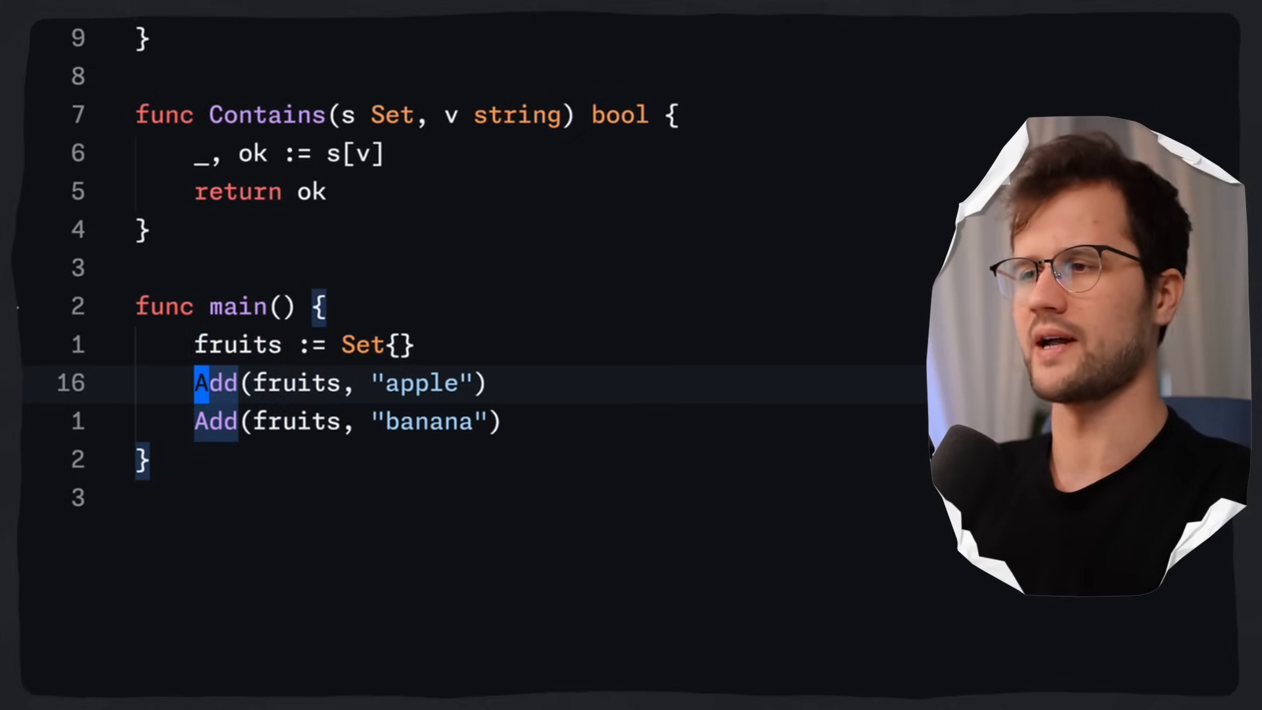
{"action": "type", "text": "fmt.Pr"}
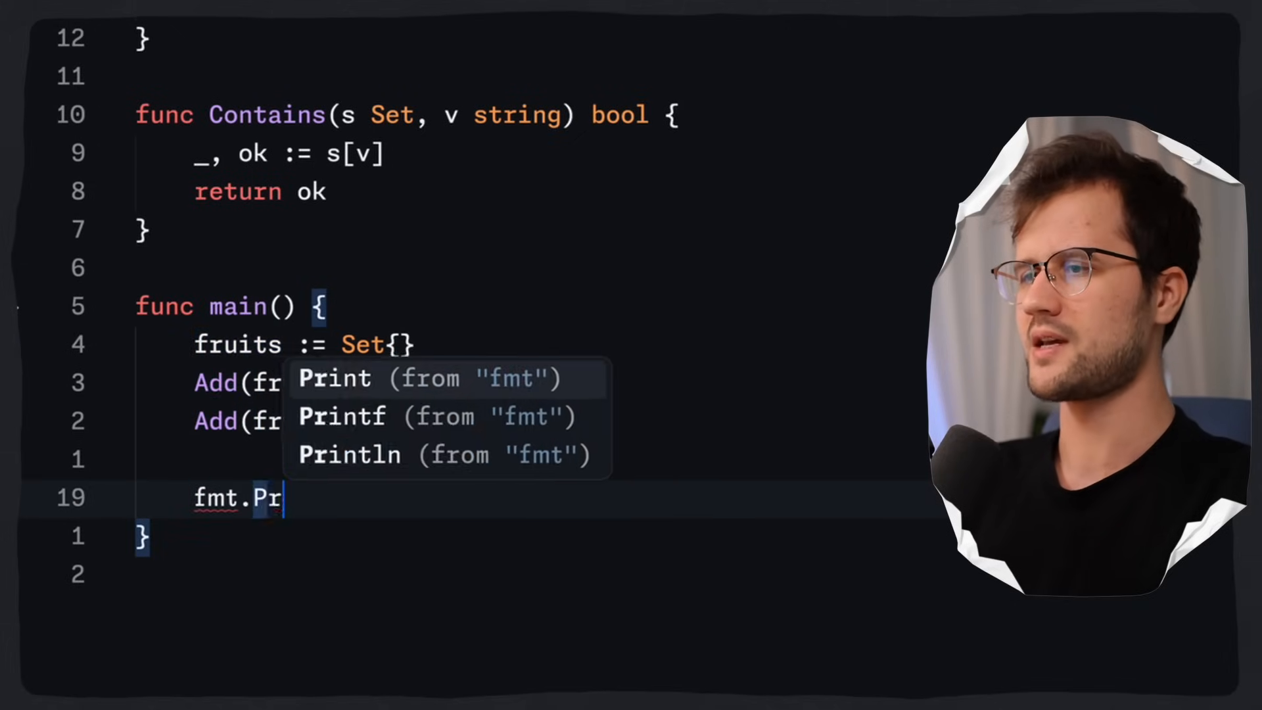
{"action": "left_click", "coordinate": [349, 455]}
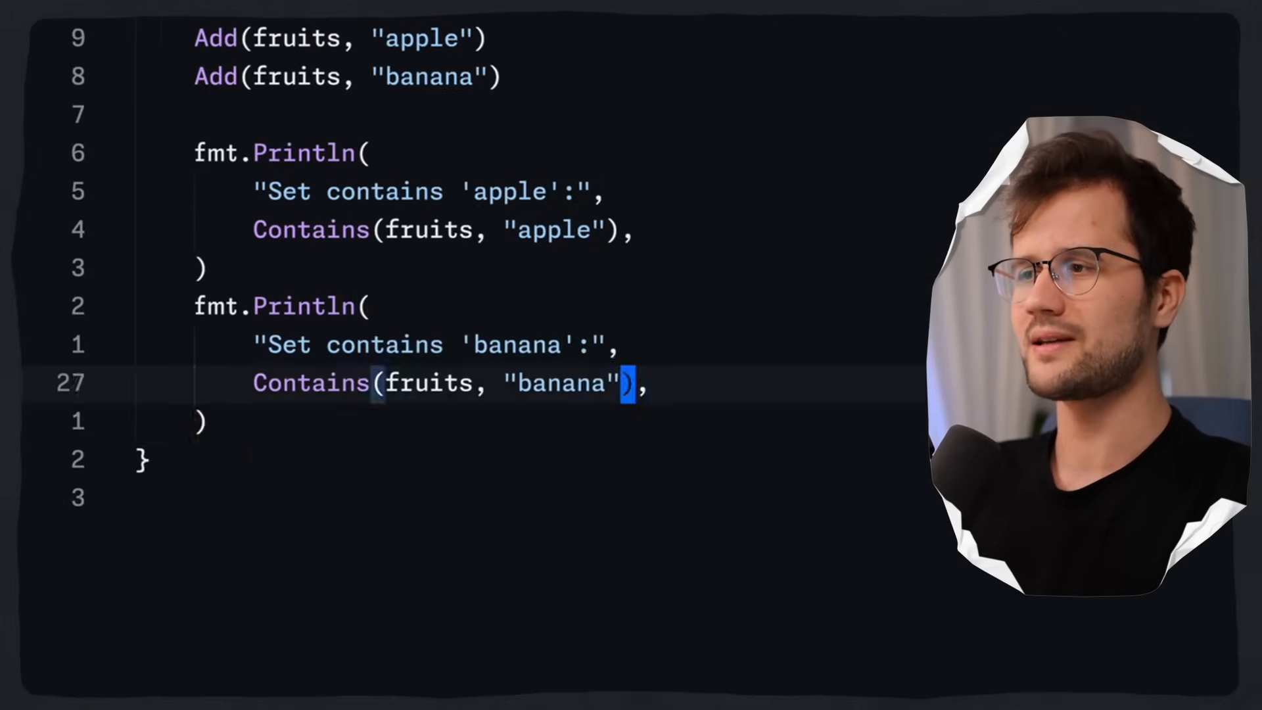
{"action": "type", "text": "or"}
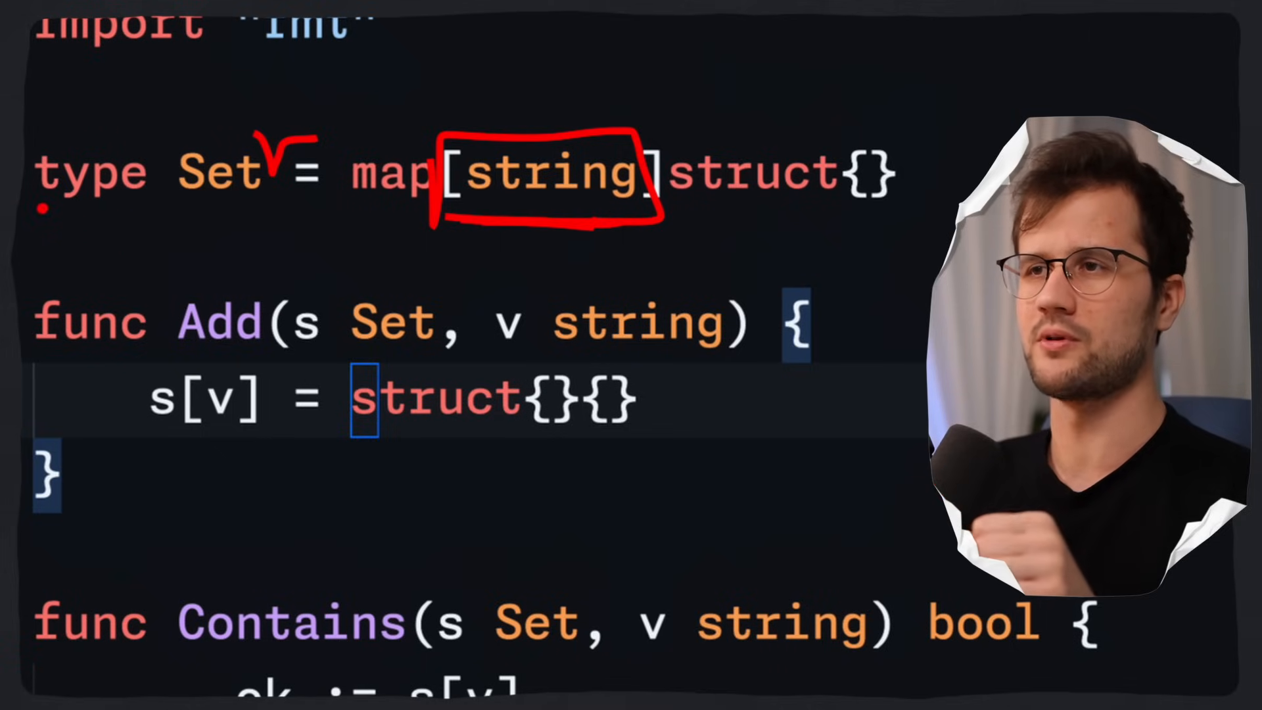
Step: Type an example `type A = SomeGeneric[int]` line and redefine Set as `type Set[T] = map[T]struct{}`
{"action": "left_click_drag", "start_coordinate": [48, 208], "coordinate": [273, 208]}
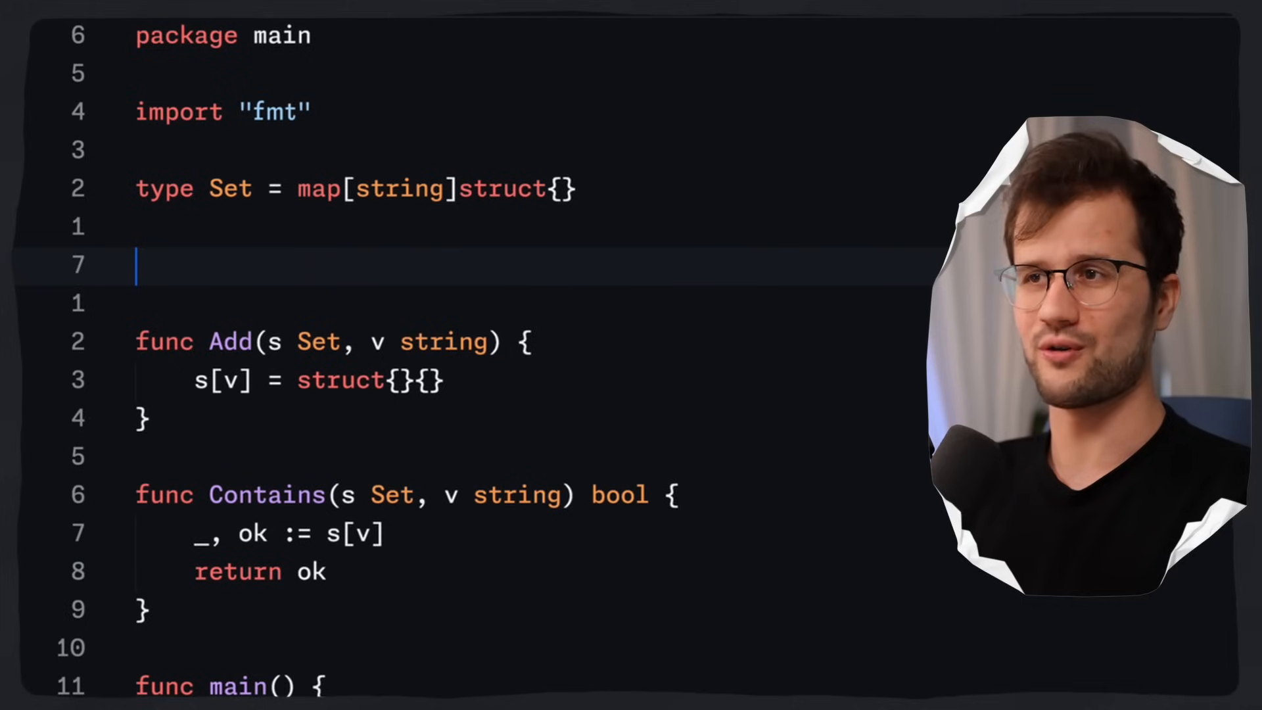
{"action": "type", "text": "type A"}
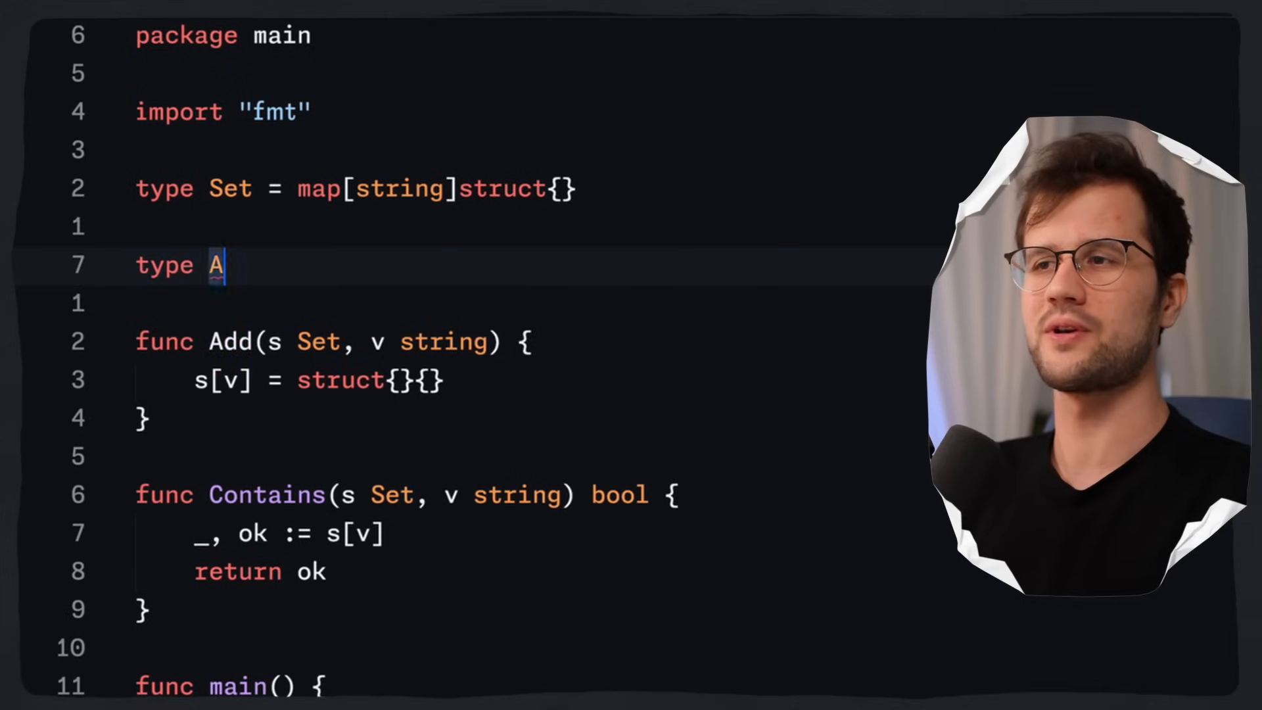
{"action": "type", "text": "= SomeGeneric[int"}
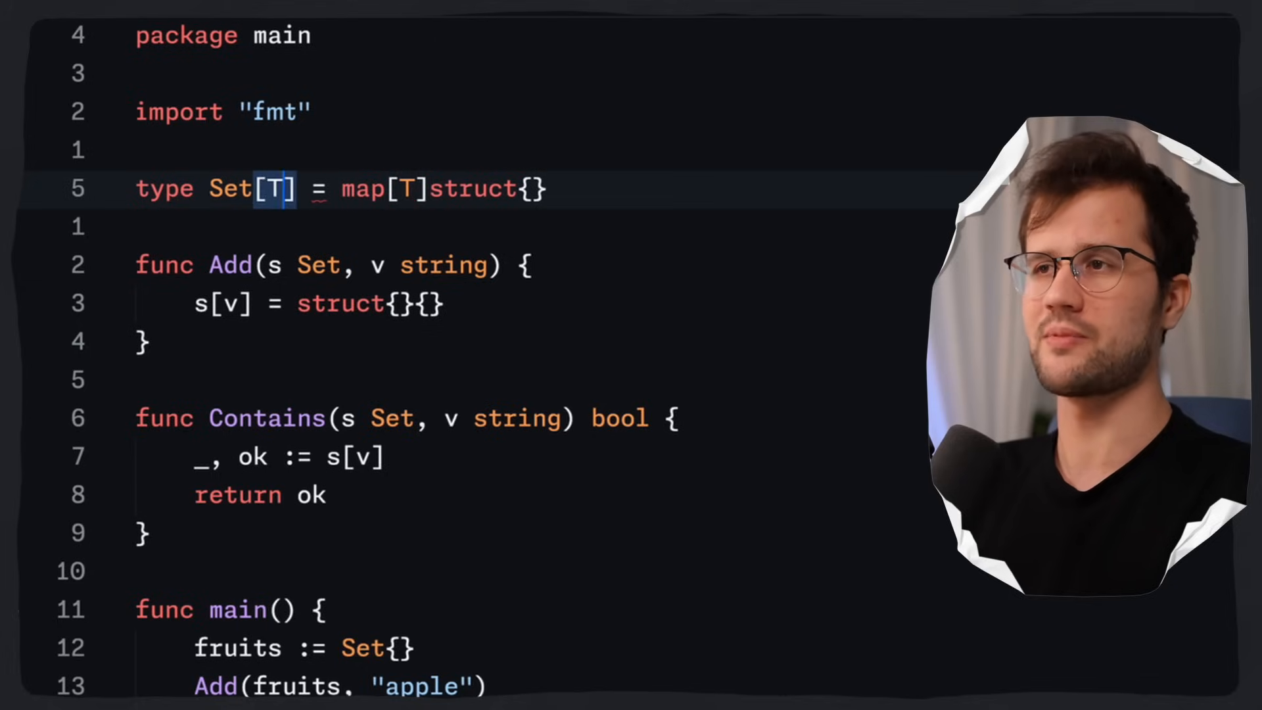
Step: Constrain Set's T as comparable, then try and remove an extra `K any` parameter
{"action": "type", "text": "comparable"}
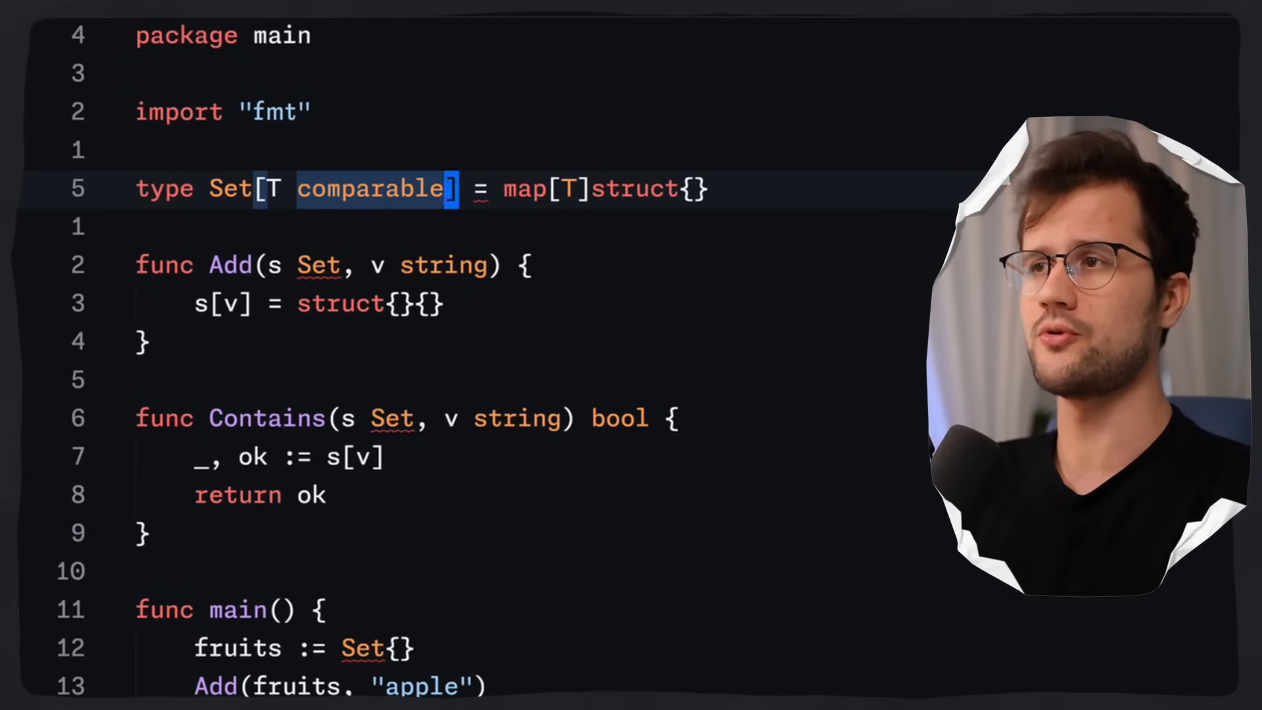
{"action": "type", "text": ", K"}
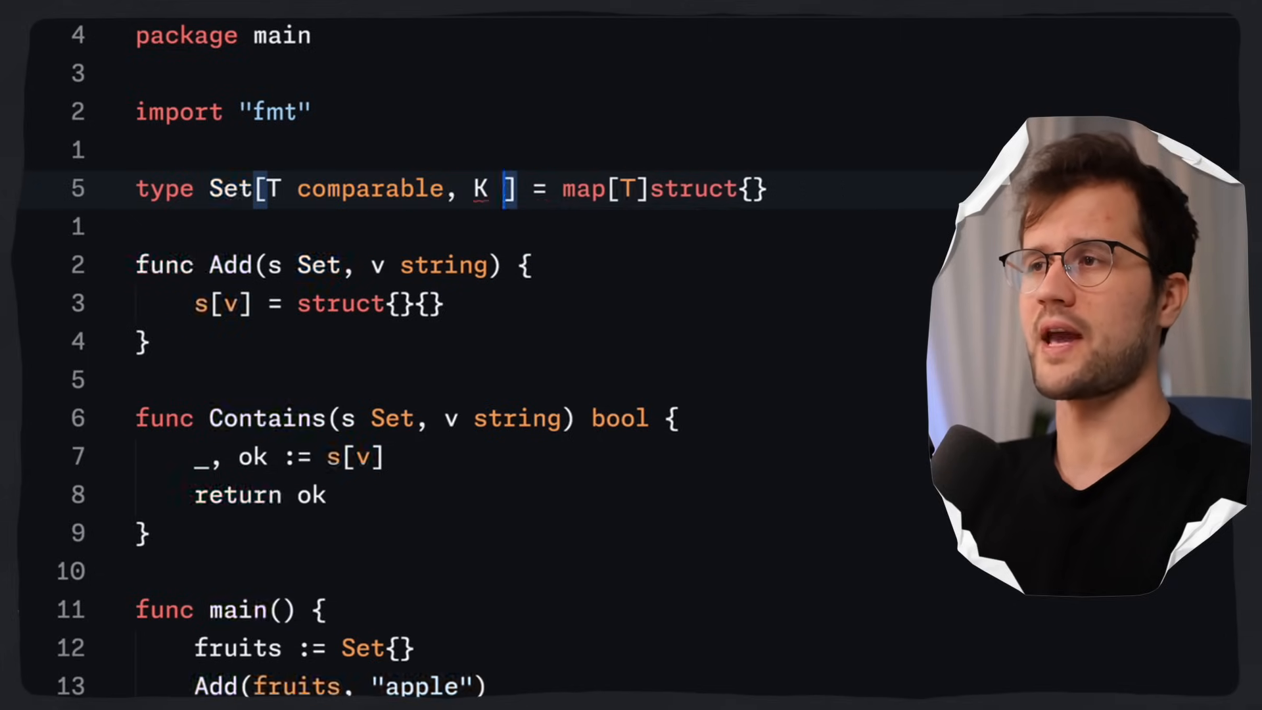
{"action": "type", "text": "any"}
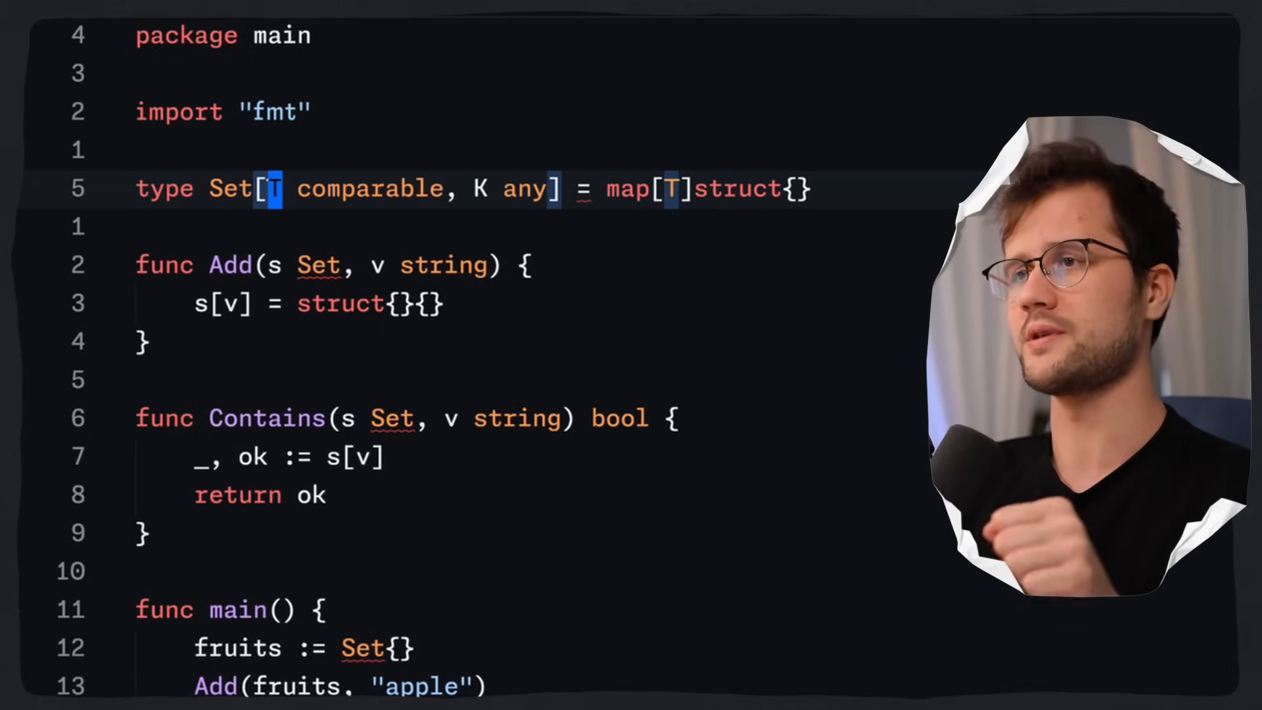
{"action": "left_click_drag", "start_coordinate": [273, 189], "coordinate": [457, 189]}
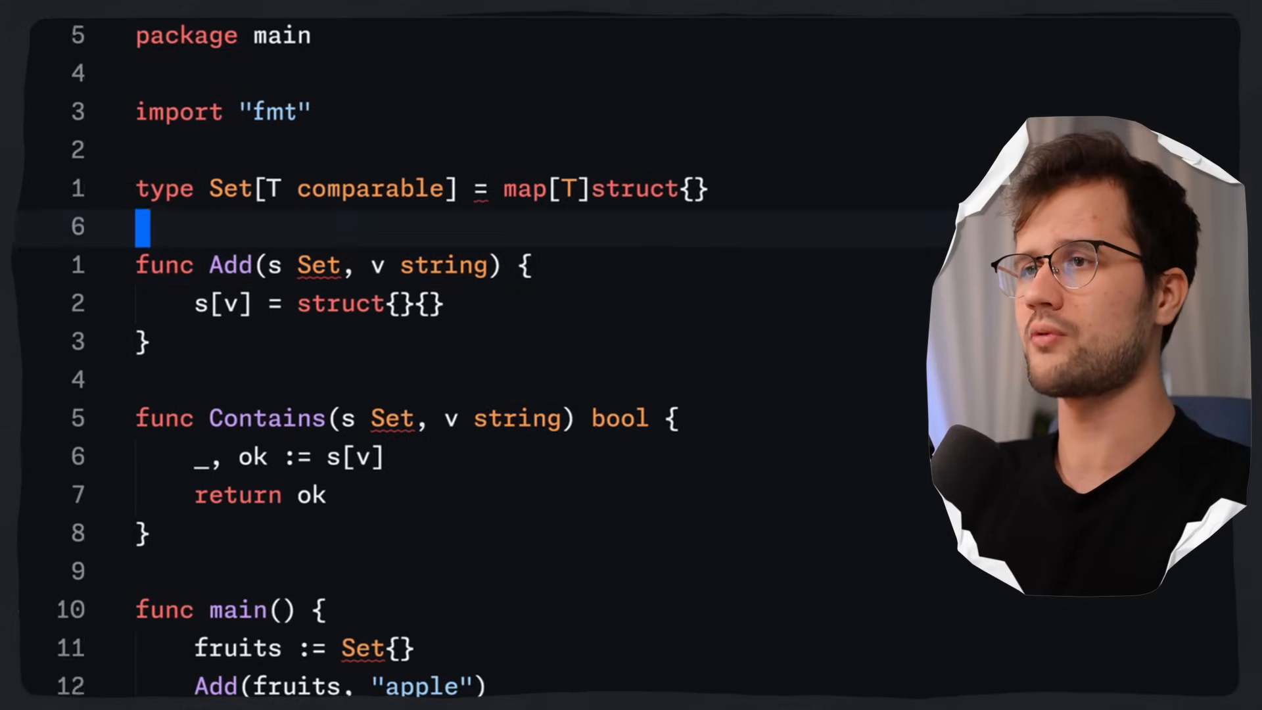
Step: Make Add and Contains generic with `[T comparable]`, taking `Set[T]` and v of type T
{"action": "type", "text": "[T comparable"}
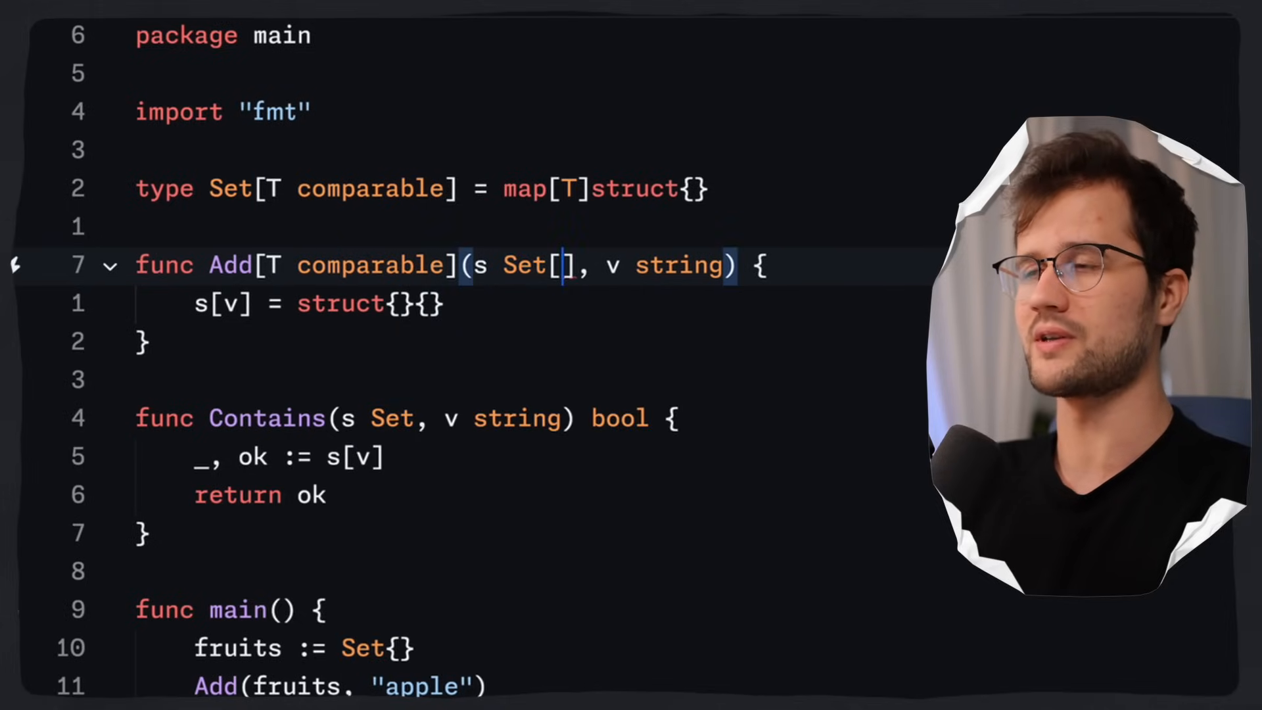
{"action": "type", "text": "T"}
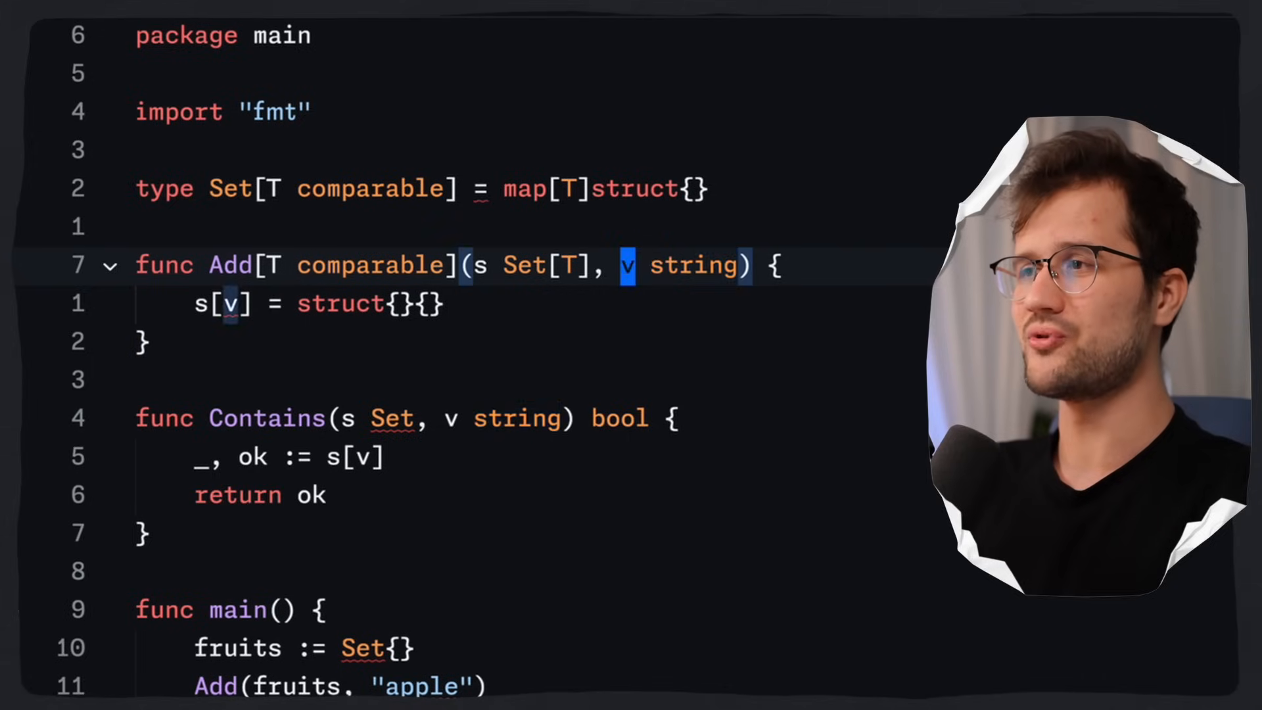
{"action": "double_click", "coordinate": [696, 266]}
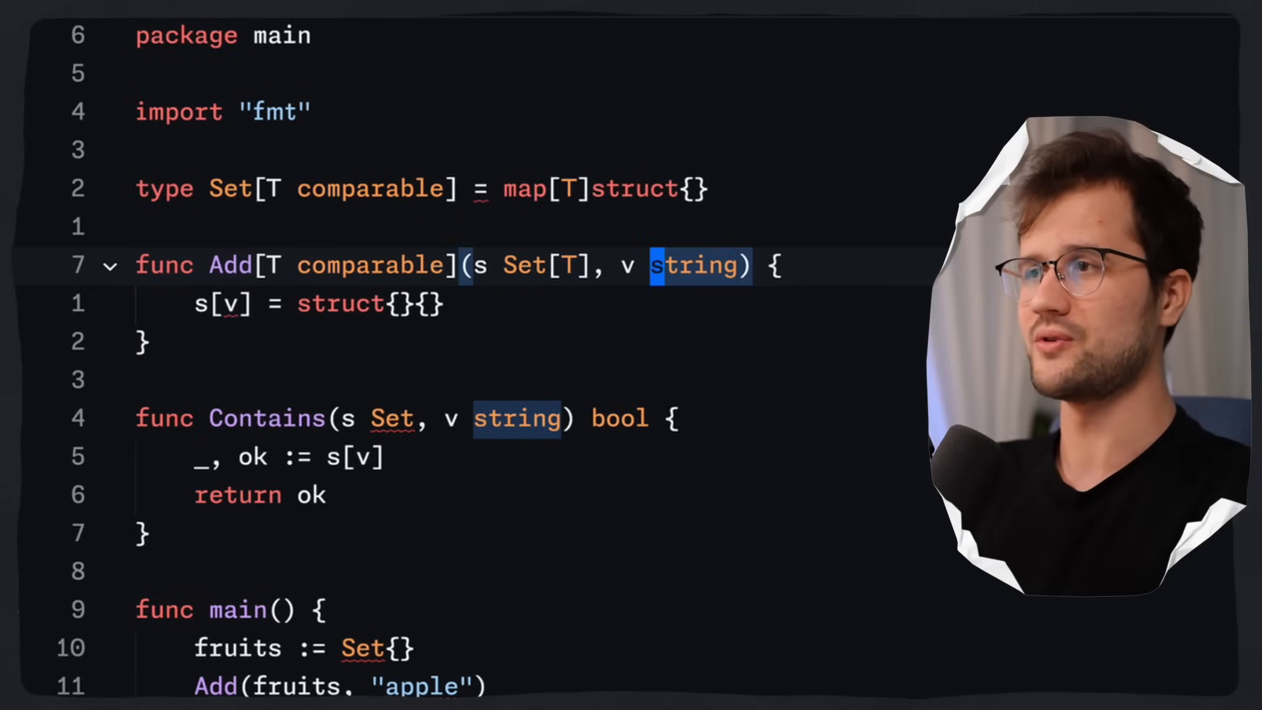
{"action": "key", "text": "Delete"}
{"action": "type", "text": "T"}
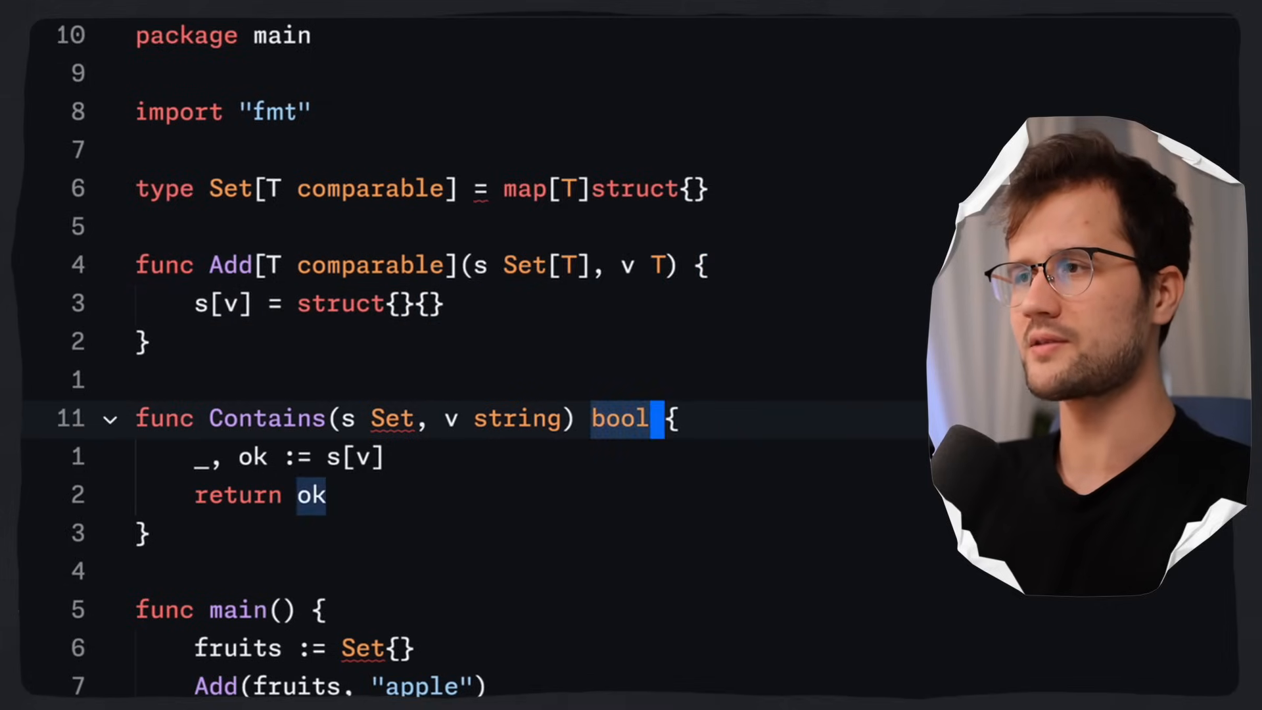
{"action": "type", "text": "[T comparable"}
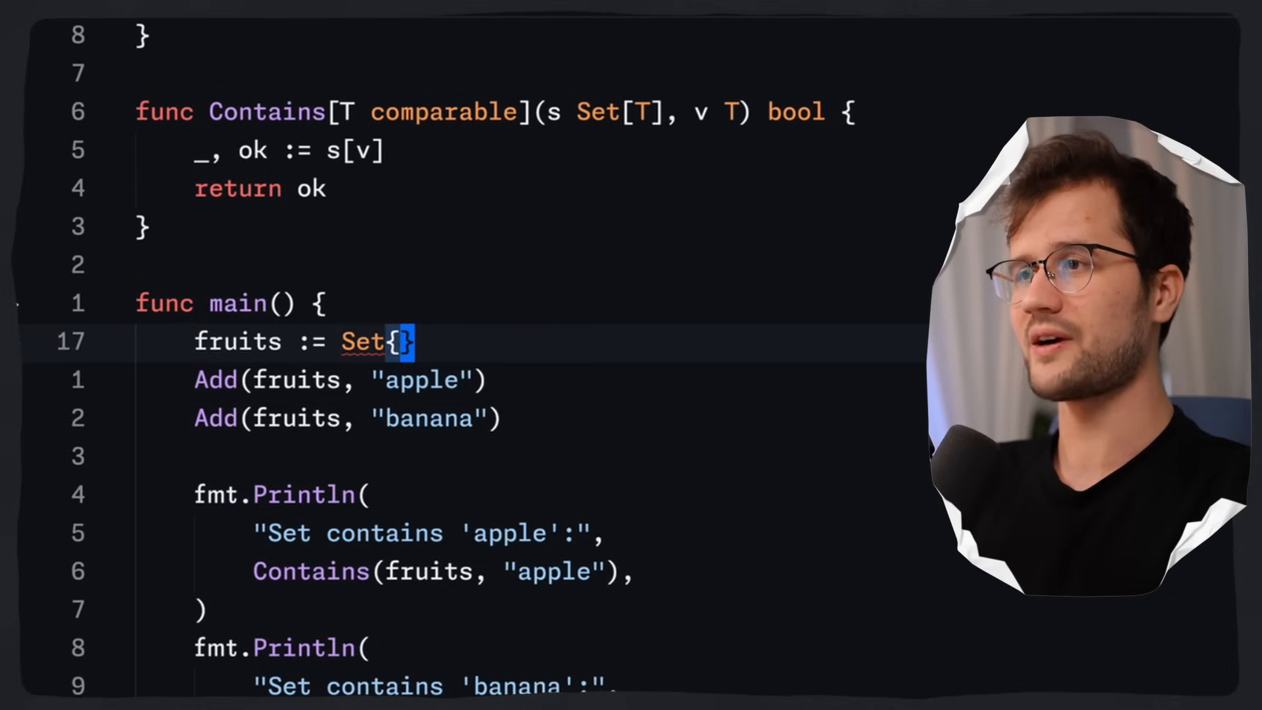
Step: Declare fruits as `Set[string]`, check Go version go1.24rc1, then change it to `Set[int]`
{"action": "type", "text": "[]"}
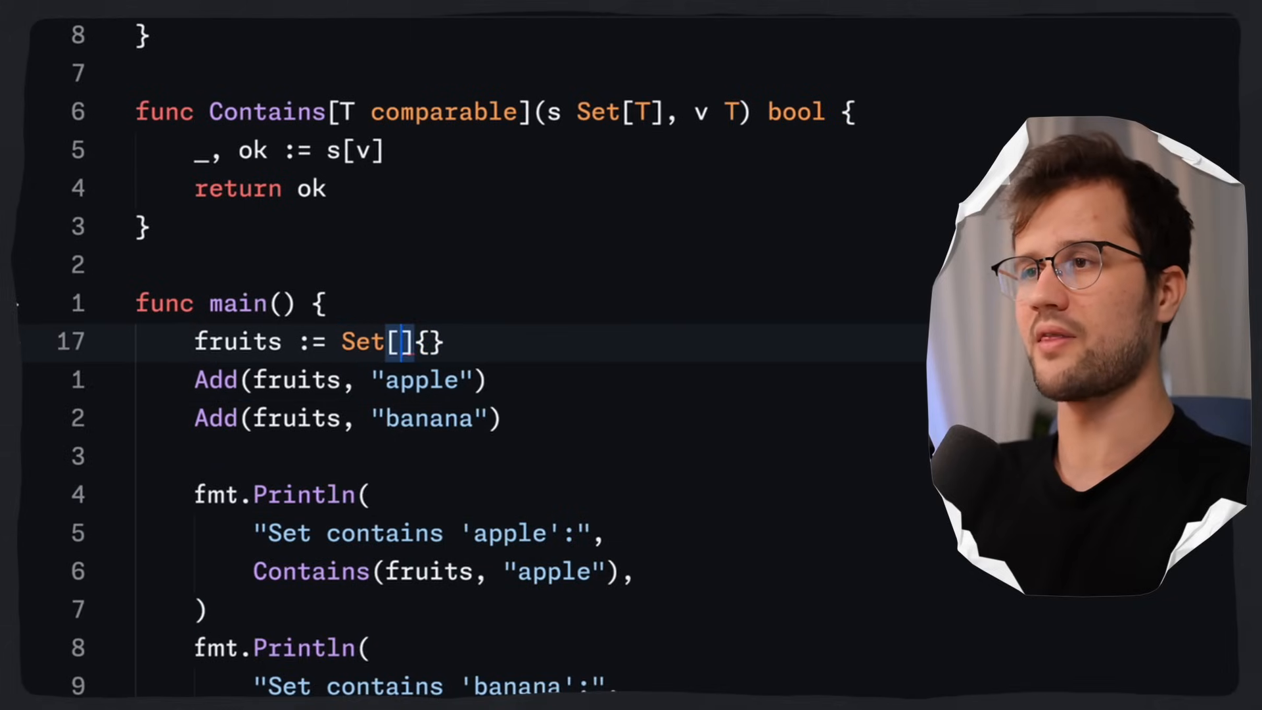
{"action": "type", "text": "string"}
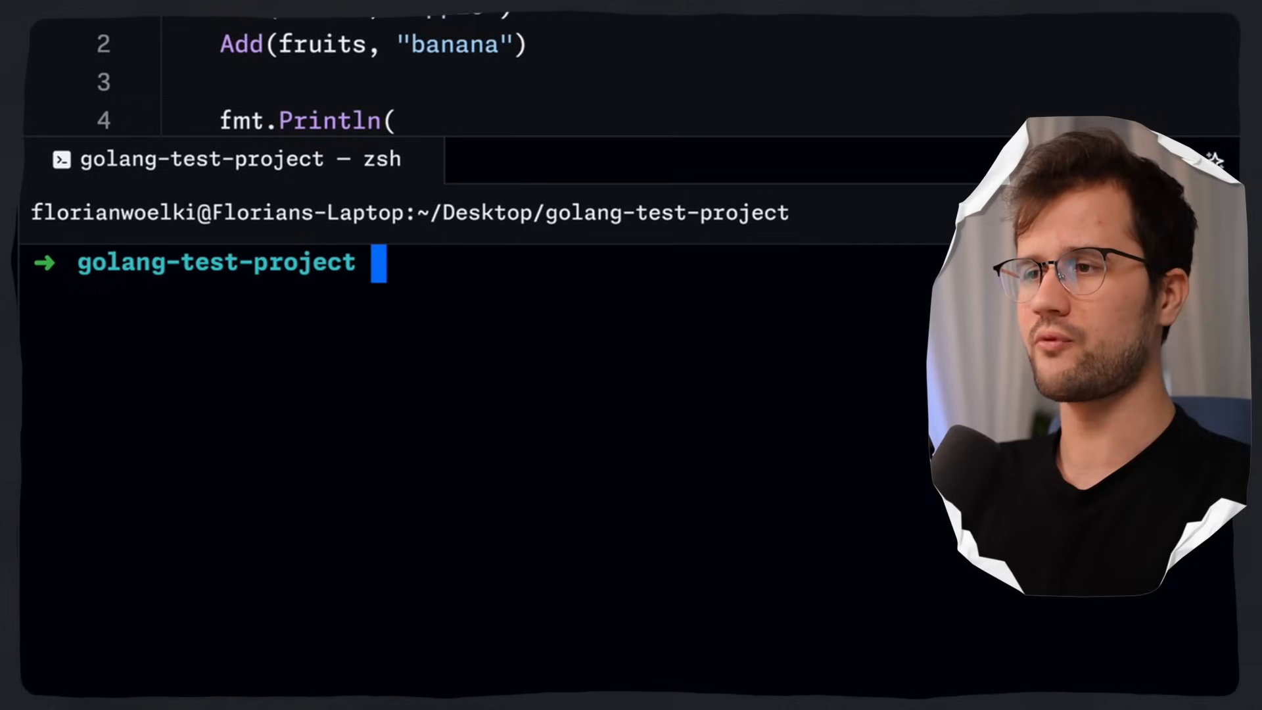
{"action": "type", "text": "go1.24rc1"}
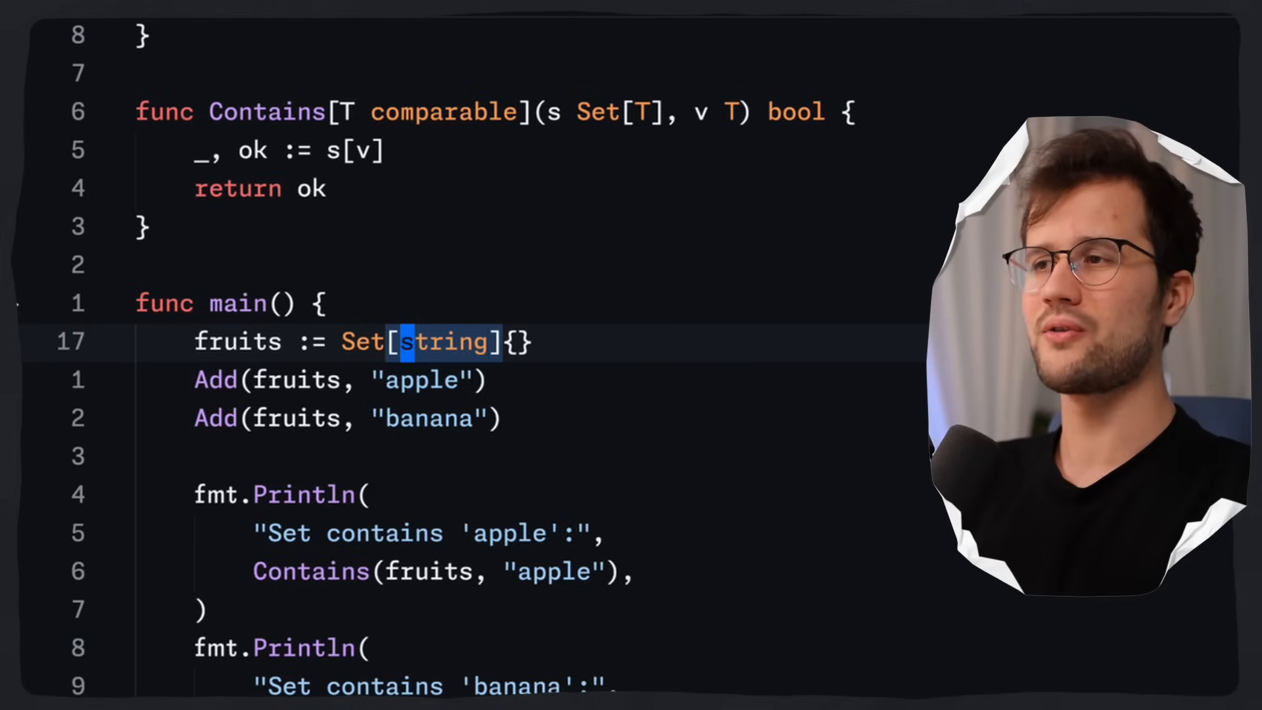
{"action": "type", "text": "int"}
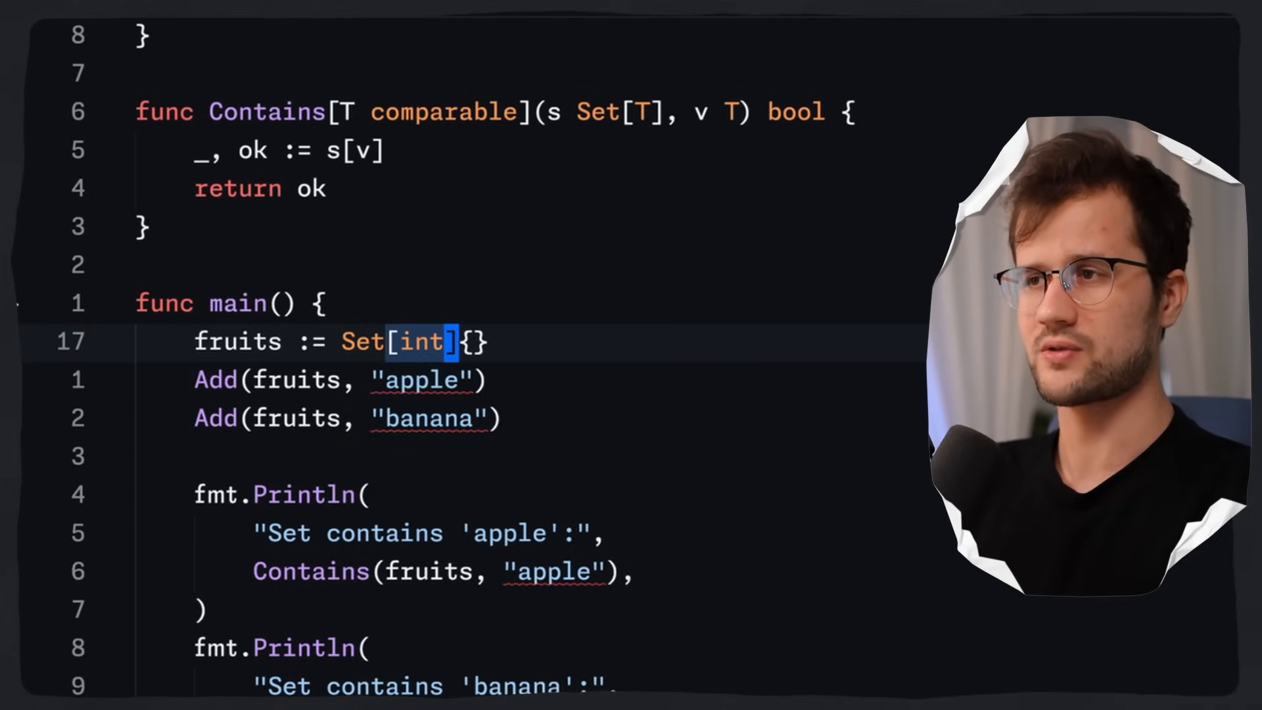